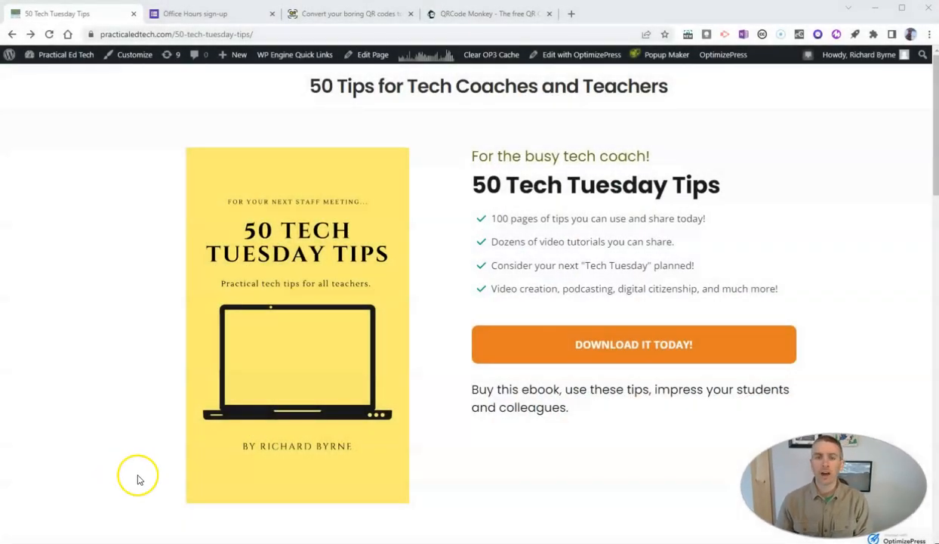
mouse_move(370, 355)
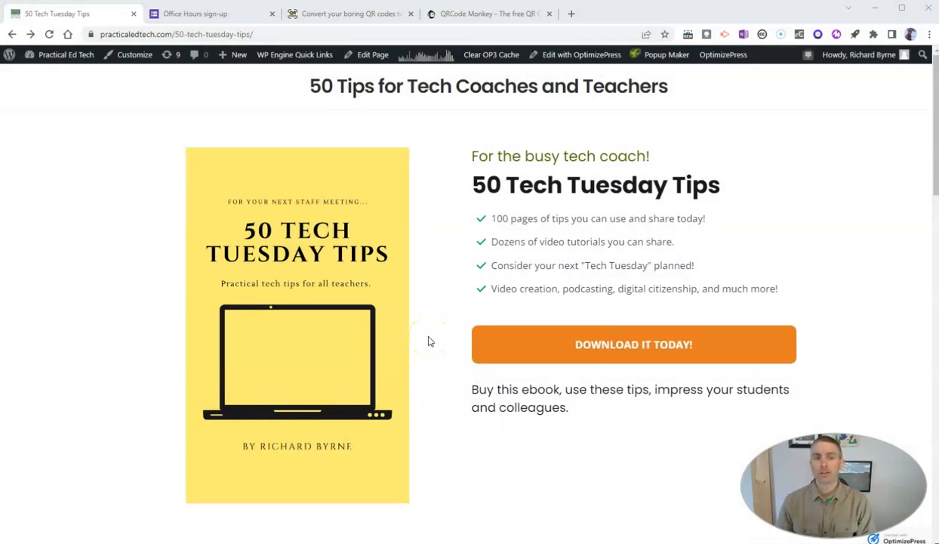
Switch from the Tech Tuesday Tips page to the Office Hours sign-up tab.
click(212, 14)
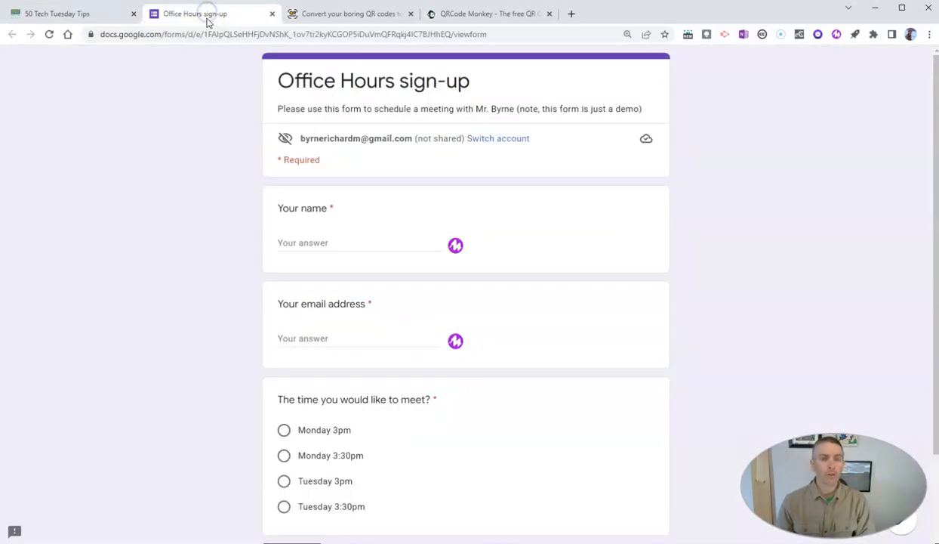
mouse_move(191, 98)
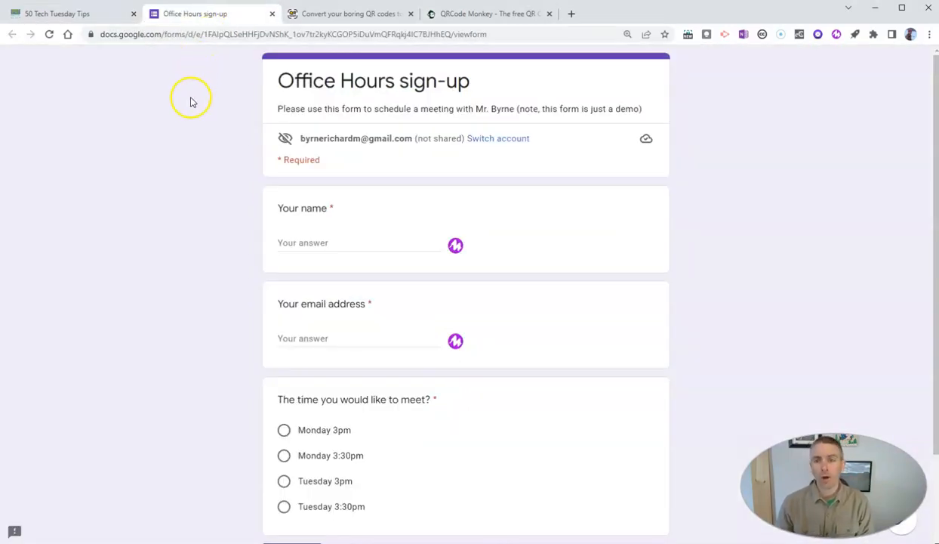
mouse_move(182, 146)
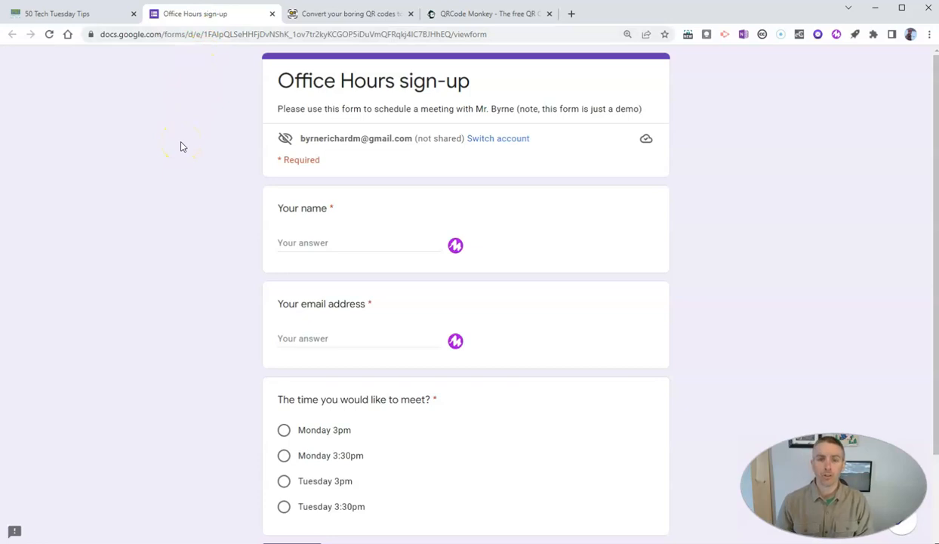
mouse_move(152, 193)
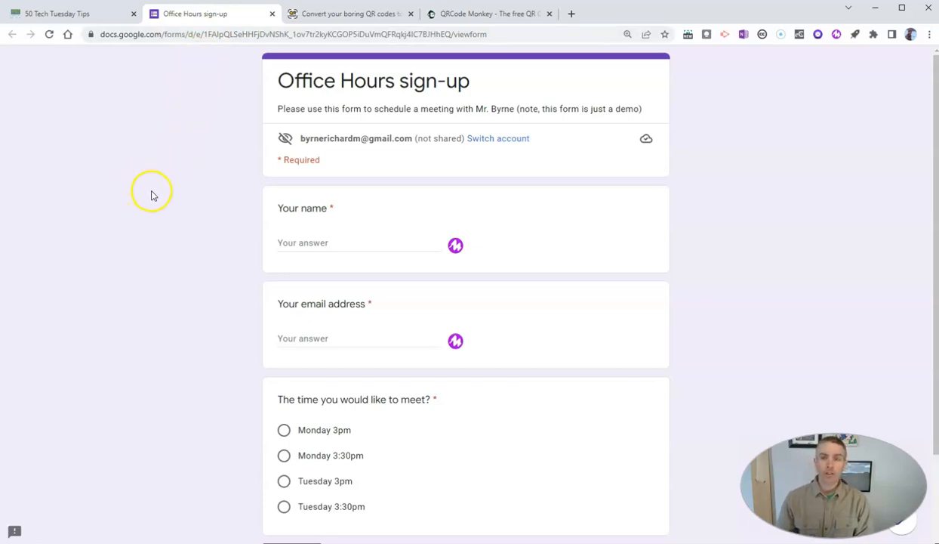
mouse_move(664, 308)
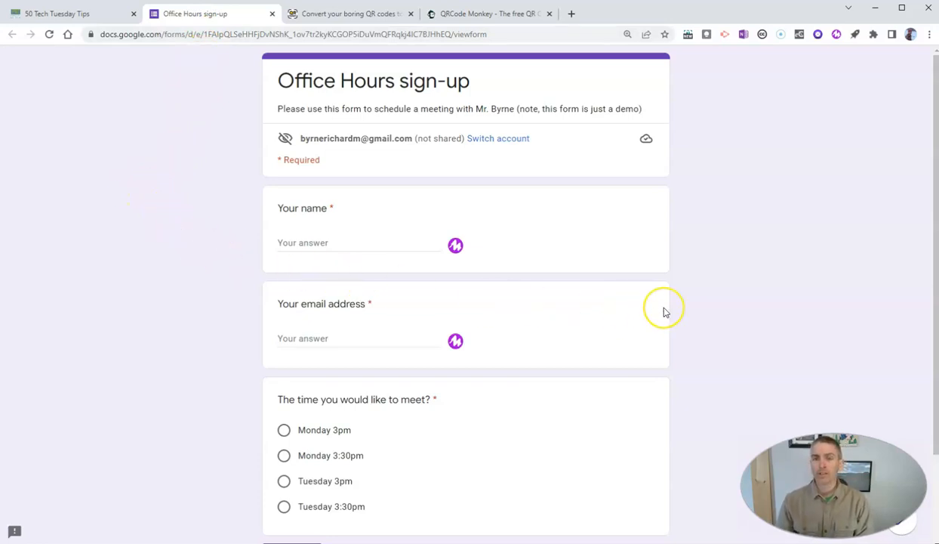
mouse_move(644, 65)
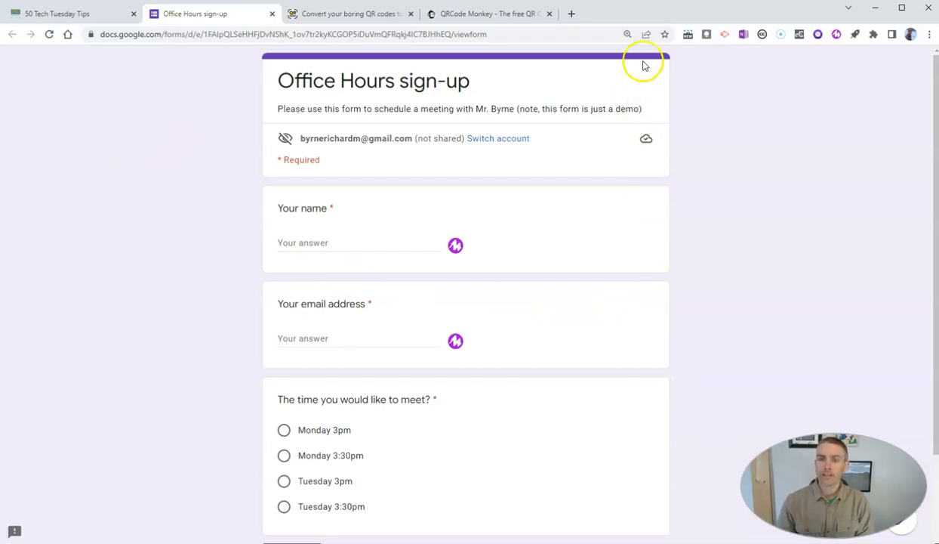
mouse_move(647, 34)
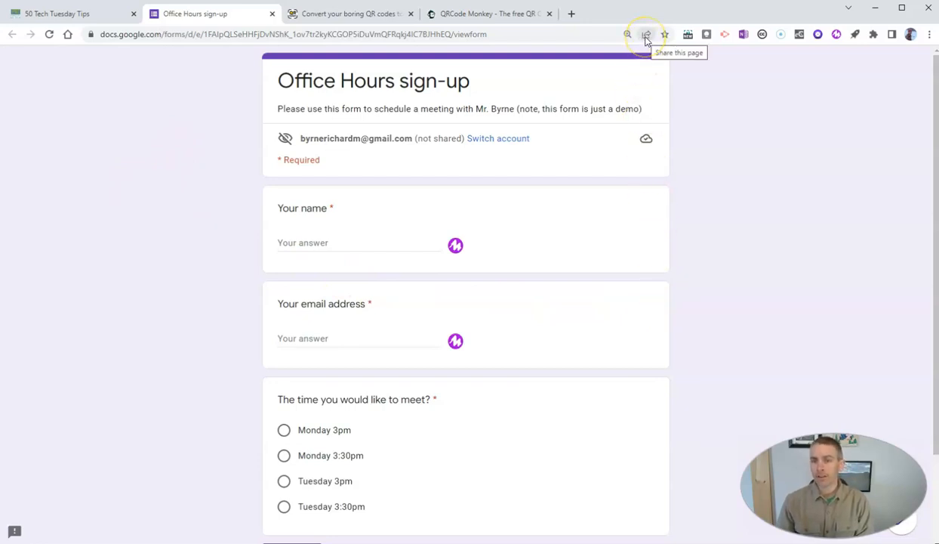
click(646, 34)
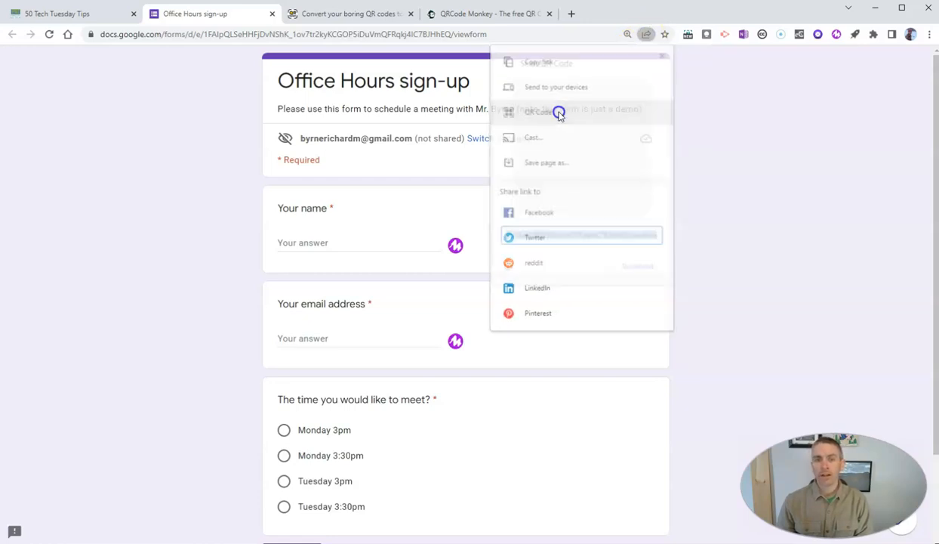
click(539, 112)
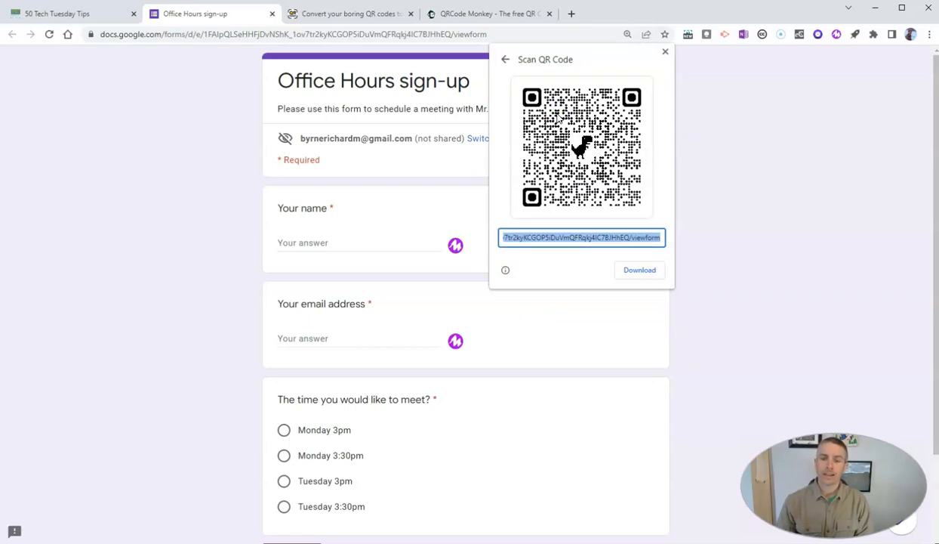
mouse_move(722, 266)
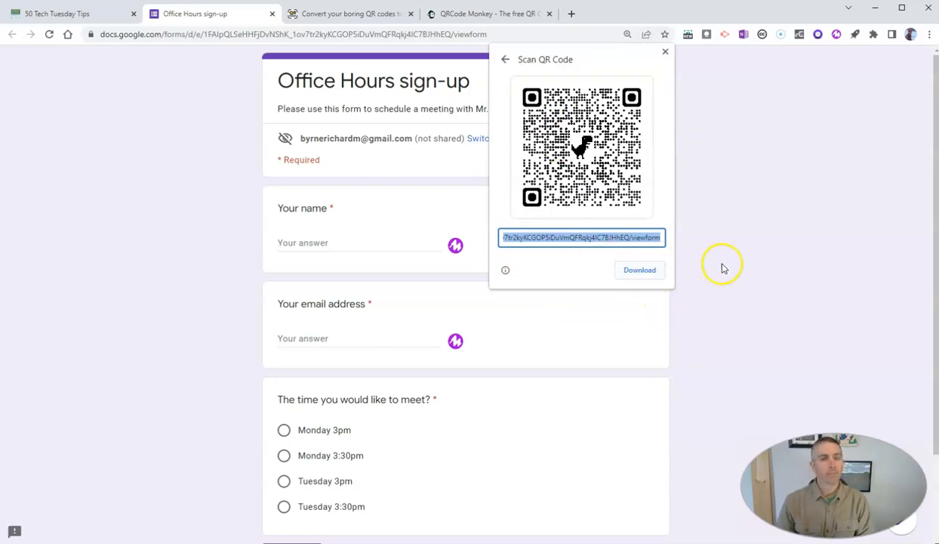
click(664, 51)
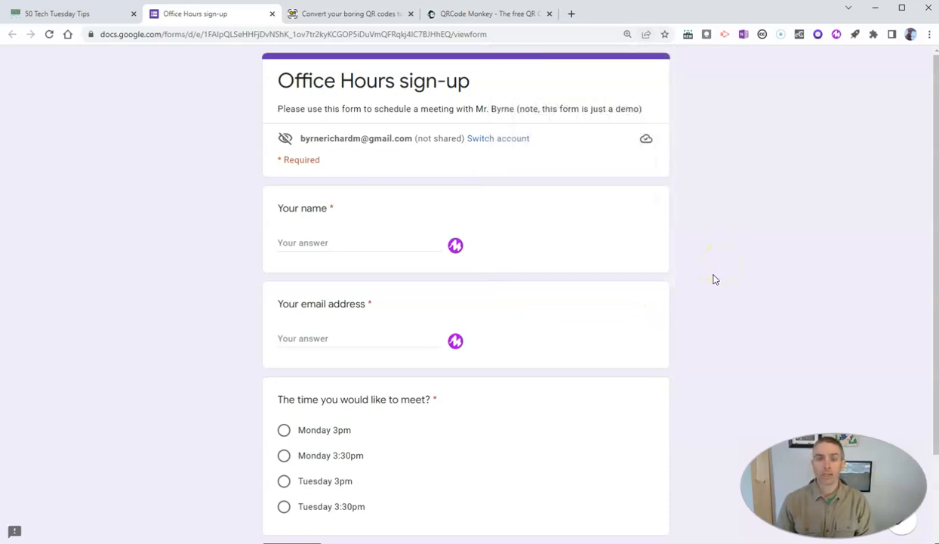
right_click(688, 260)
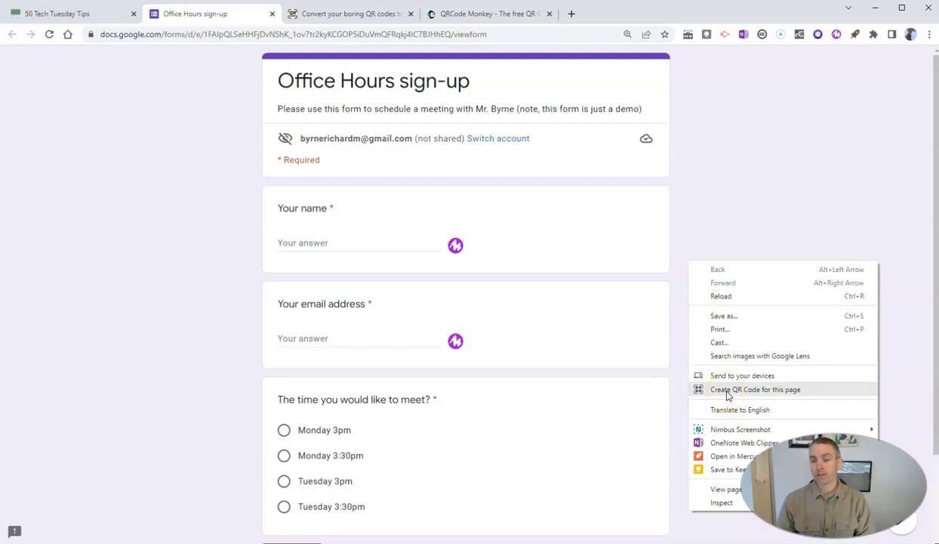
click(755, 388)
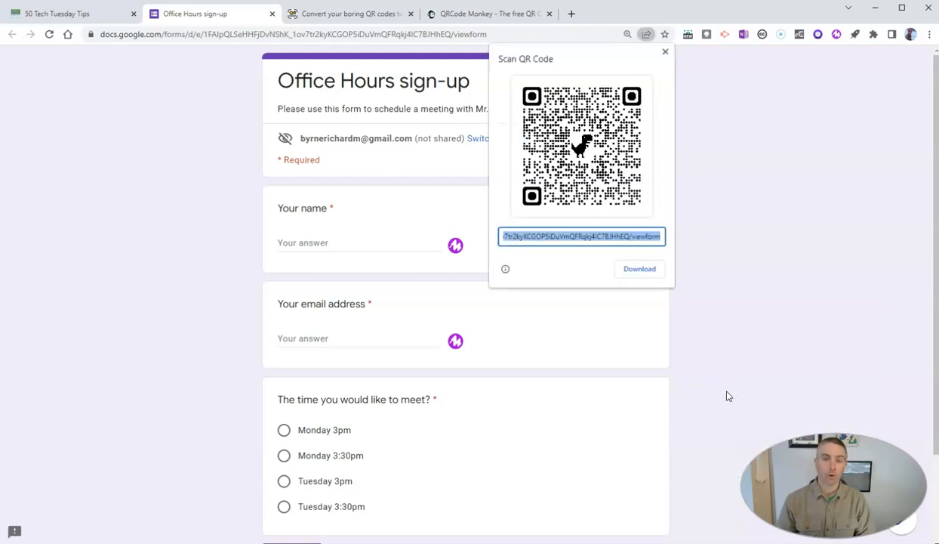
mouse_move(718, 358)
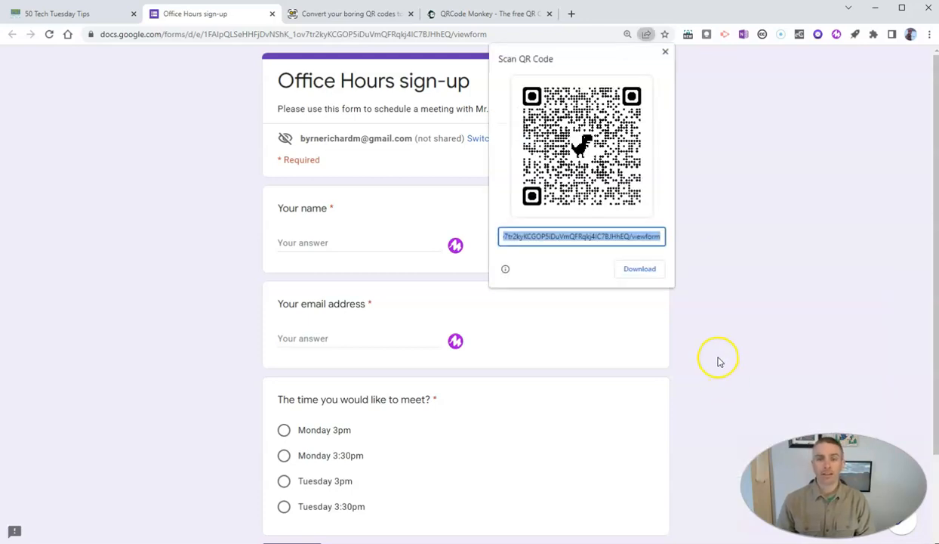
click(664, 51)
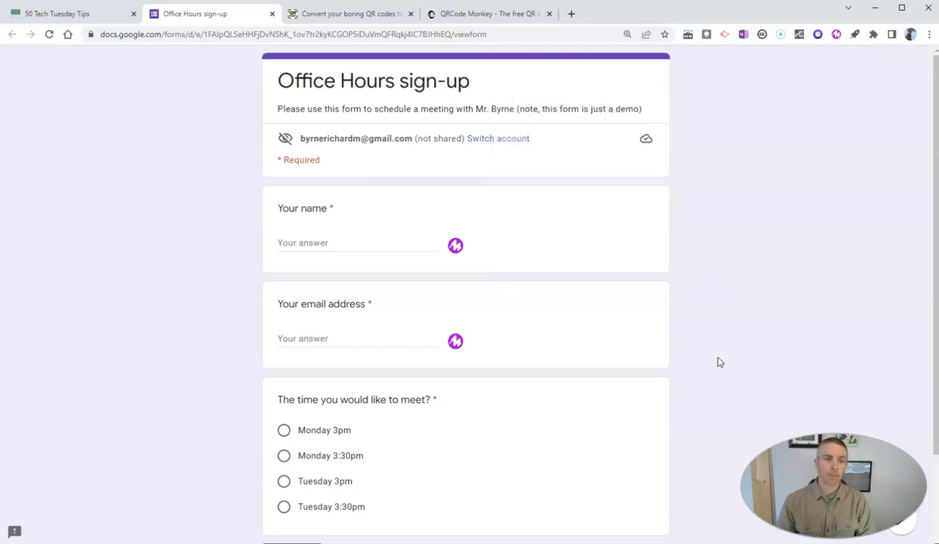
Start the QRtoon web app, enter the 50 Tech Tuesday Tips link, and continue to photo selection.
click(349, 14)
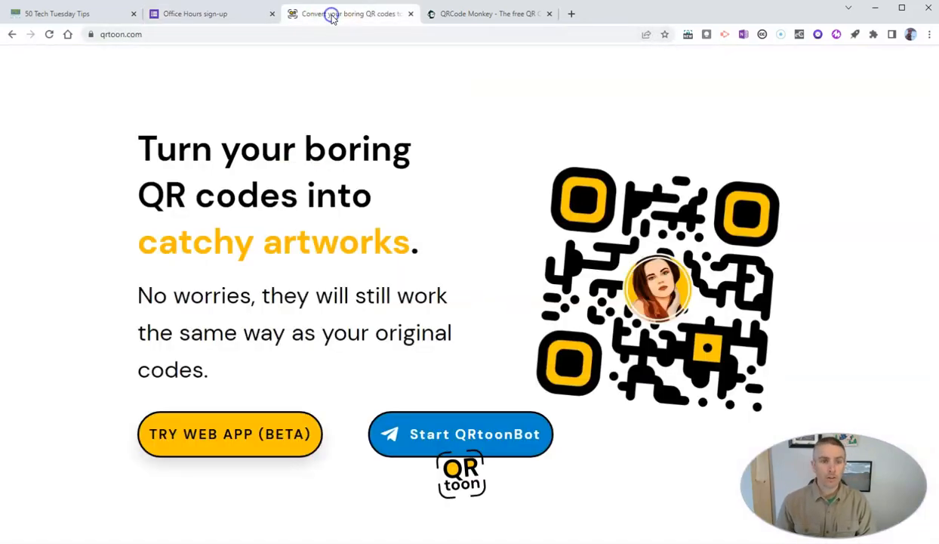
mouse_move(203, 195)
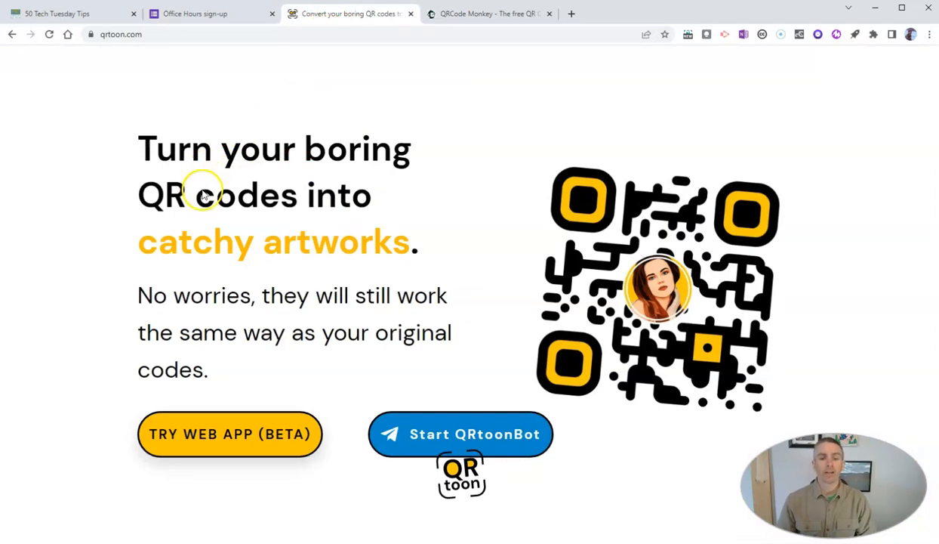
mouse_move(209, 240)
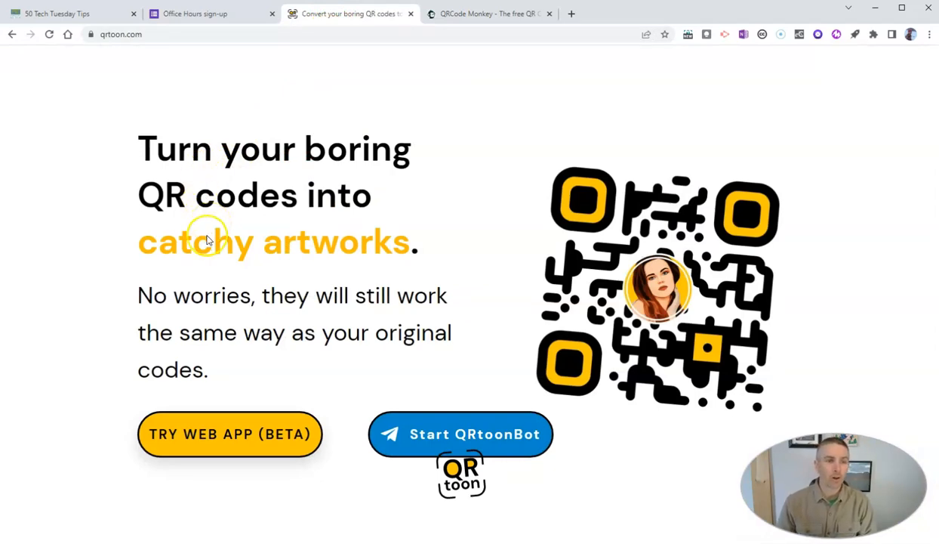
mouse_move(209, 302)
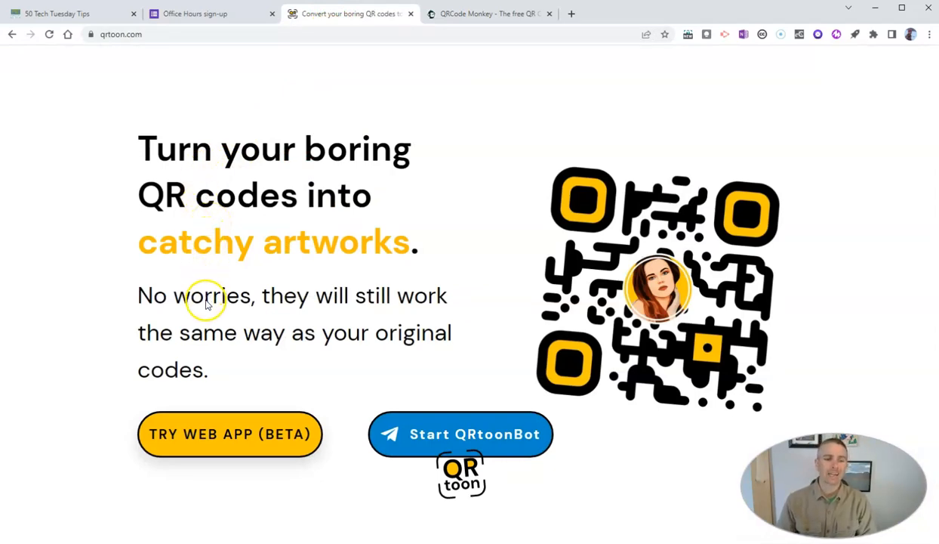
click(229, 433)
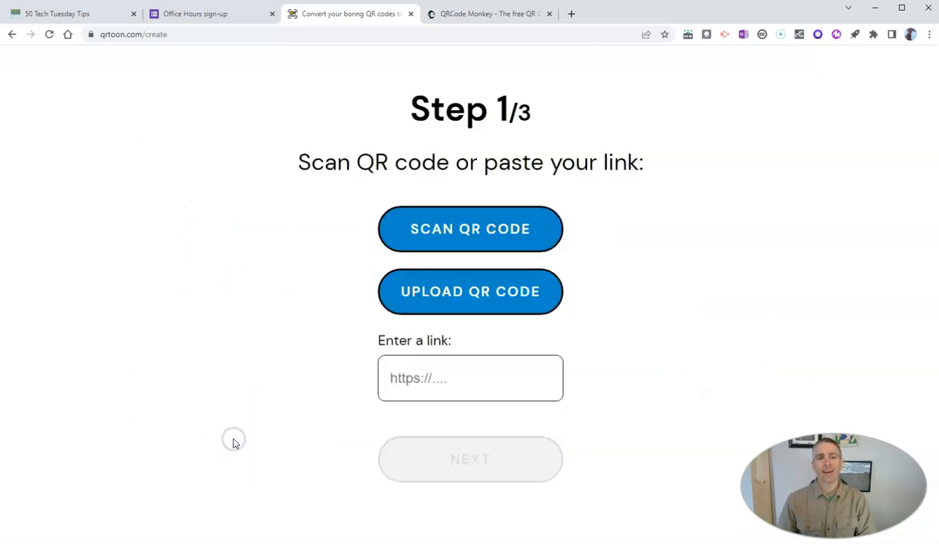
mouse_move(220, 417)
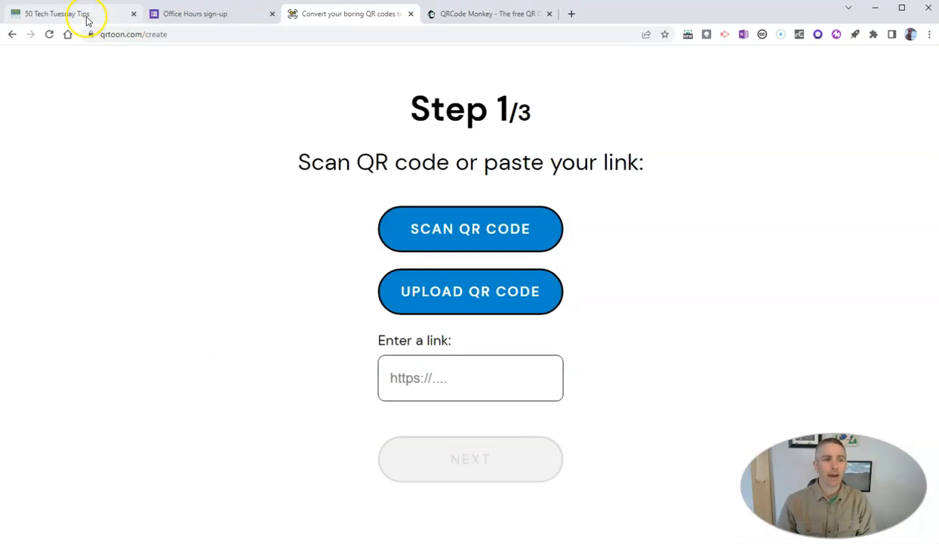
click(57, 14)
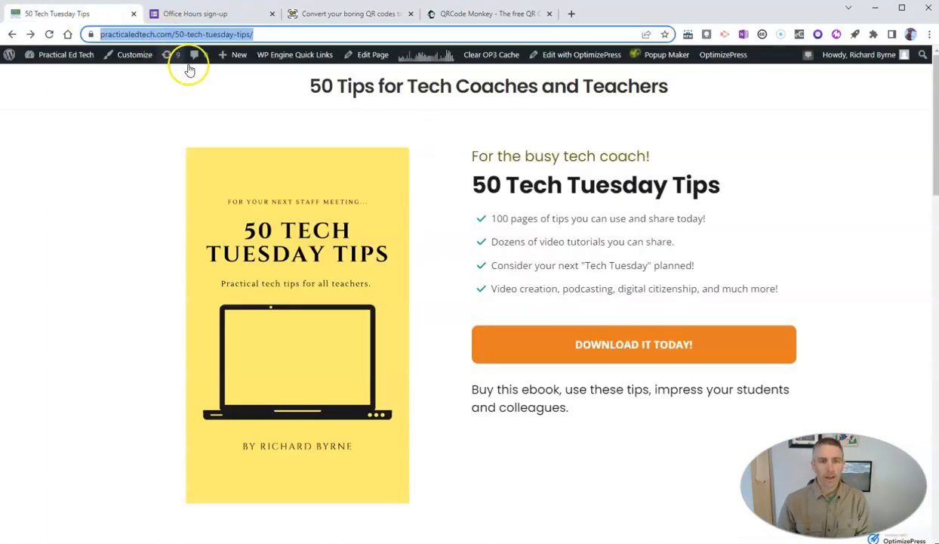
click(350, 13)
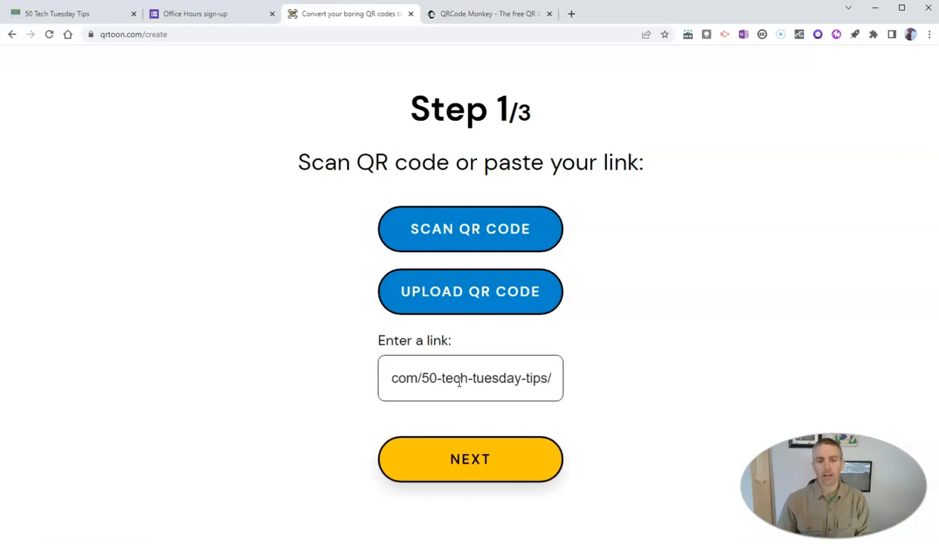
click(470, 458)
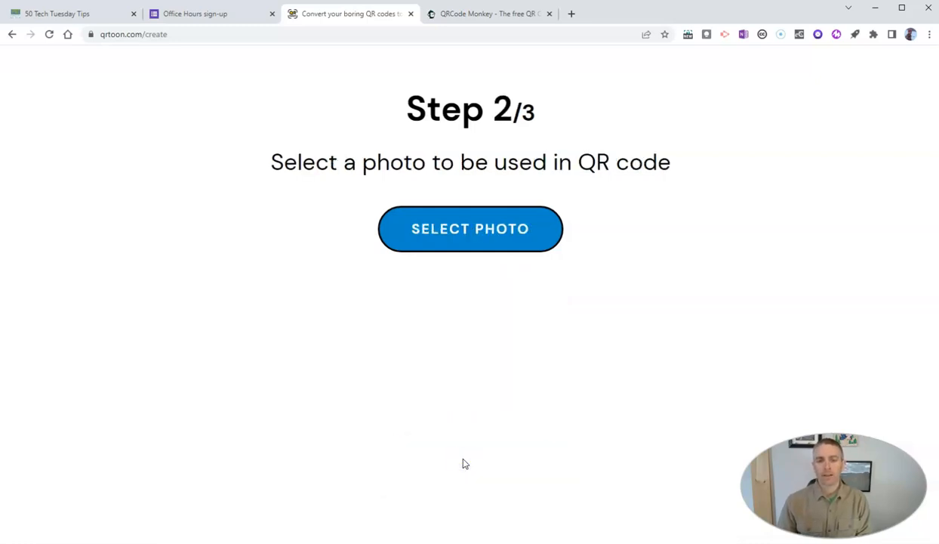
mouse_move(366, 337)
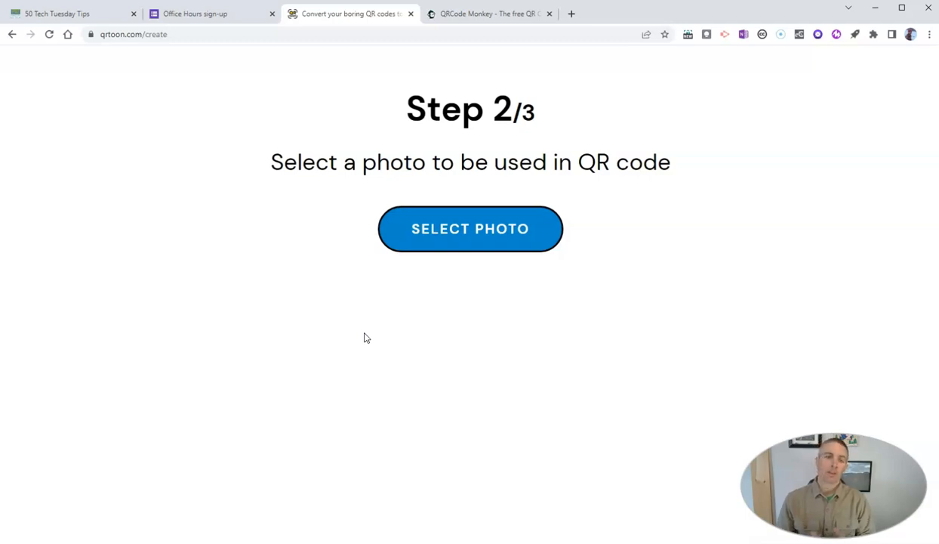
mouse_move(453, 294)
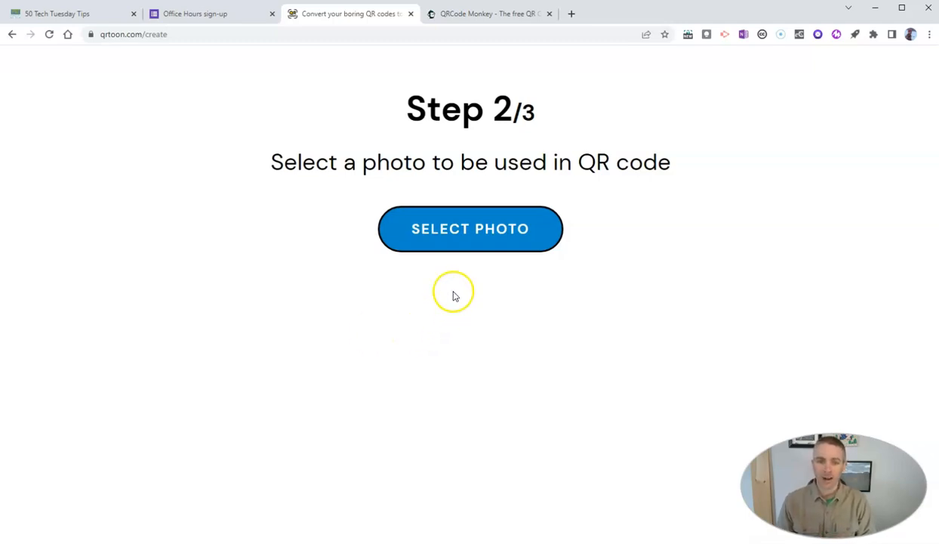
mouse_move(468, 234)
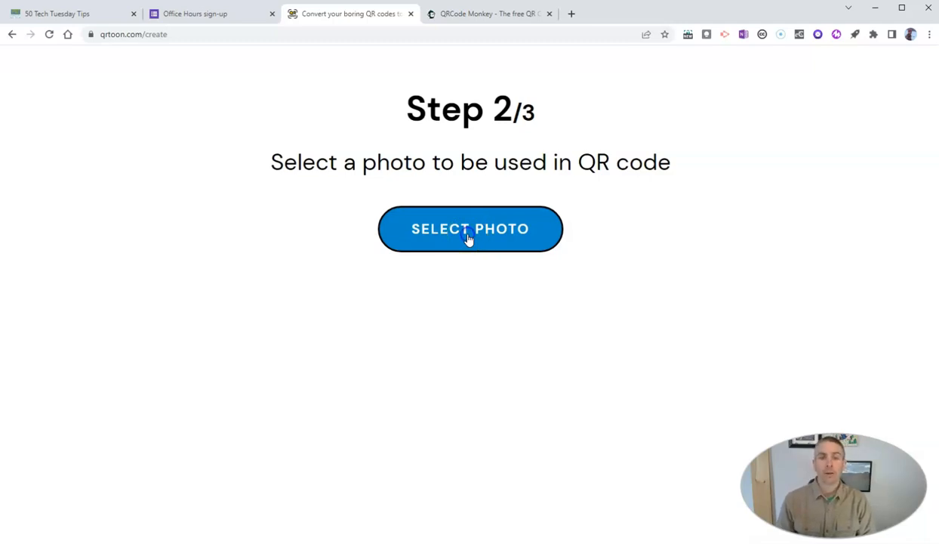
Upload the Desktop photo 'selfie march 10' to generate the cartoon QR code.
click(470, 228)
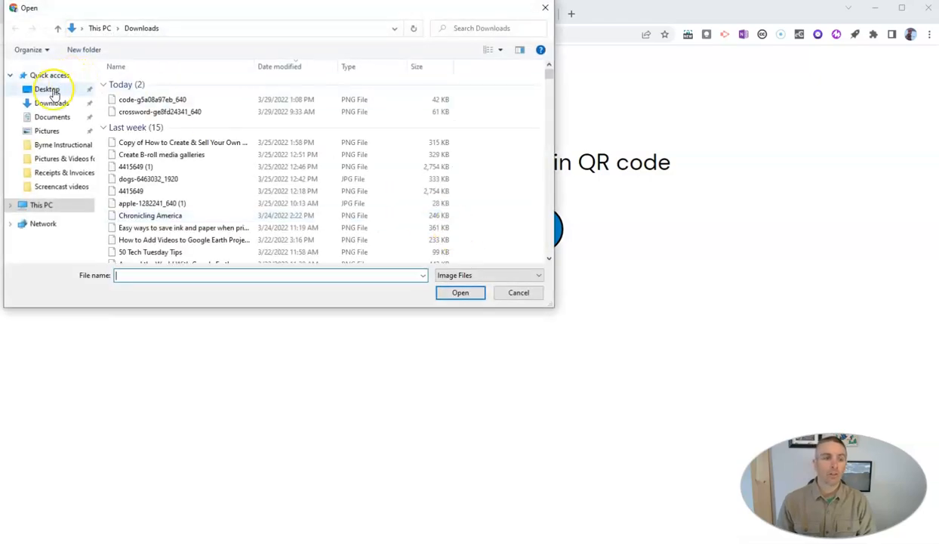
click(46, 89)
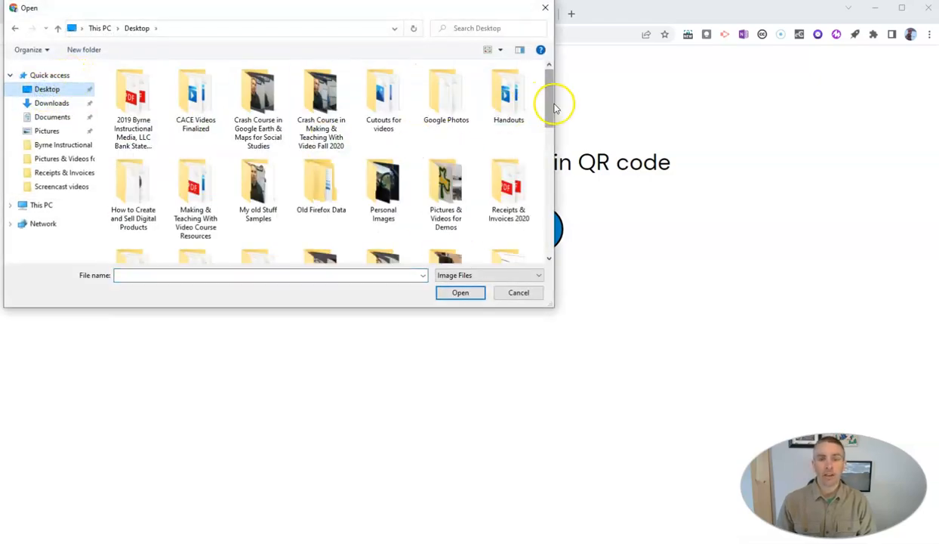
scroll(down, 3)
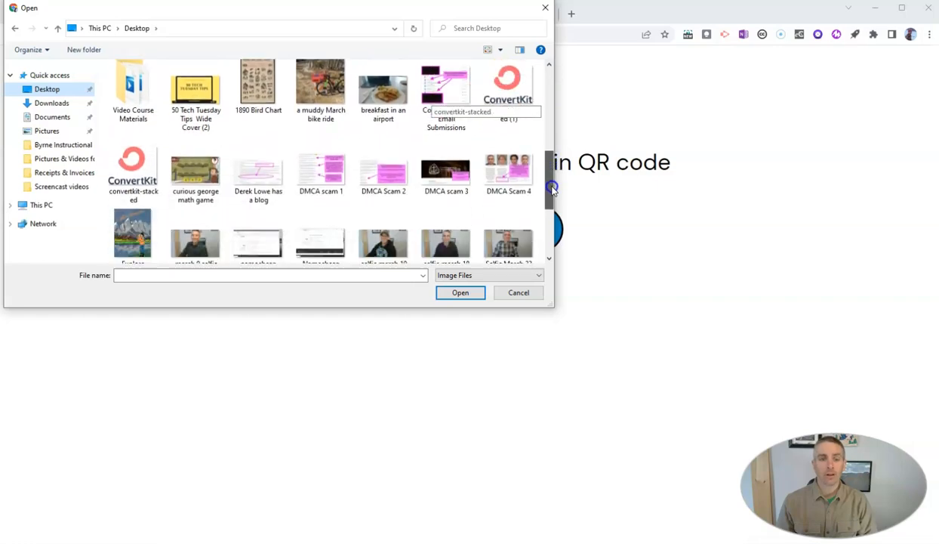
click(383, 185)
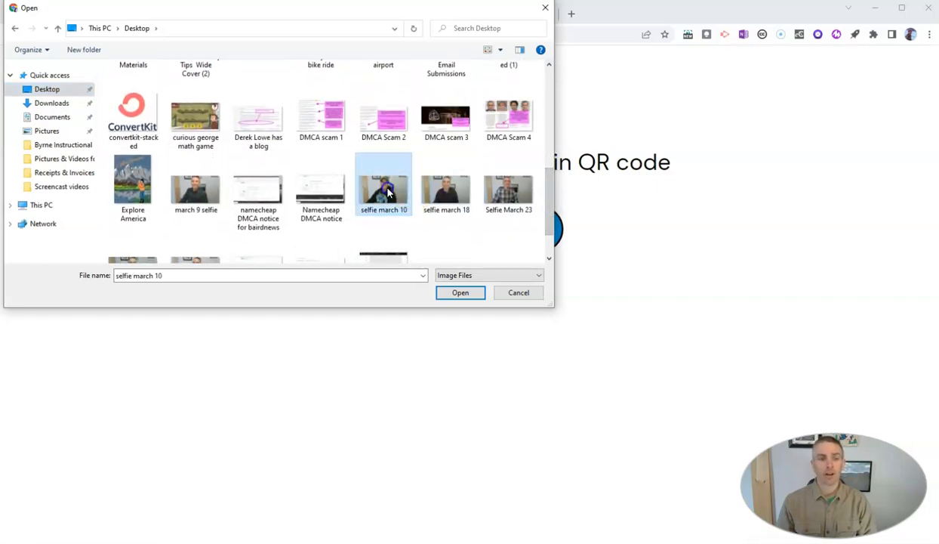
click(460, 293)
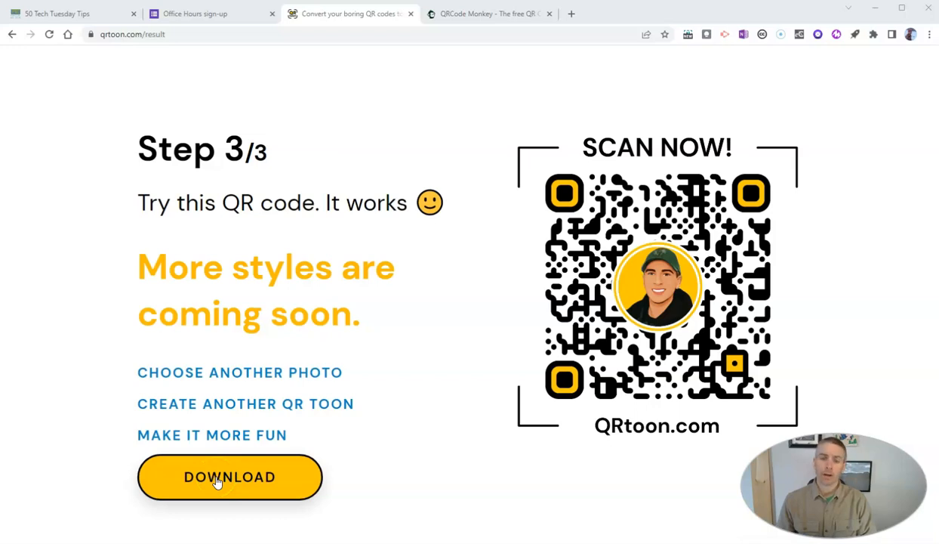
mouse_move(531, 85)
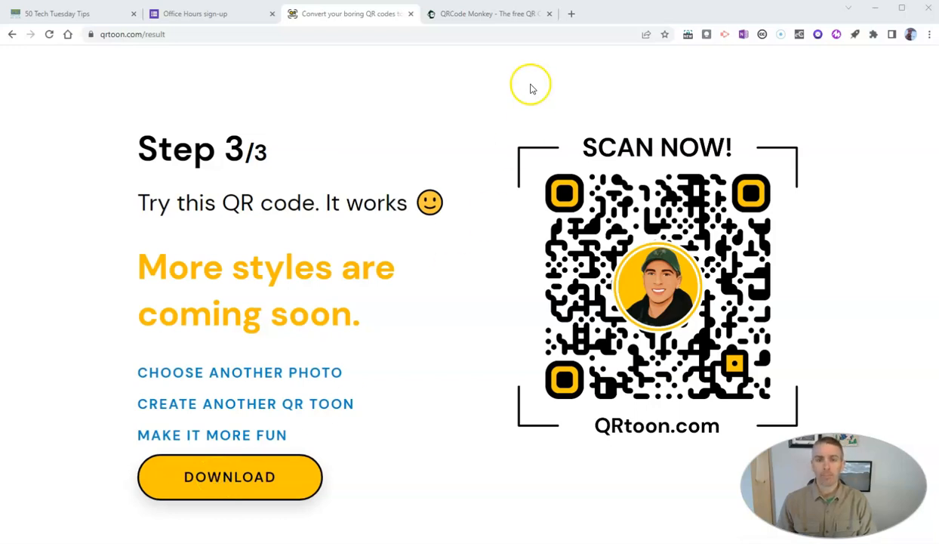
Move to the QR Code Monkey generator tab.
click(490, 13)
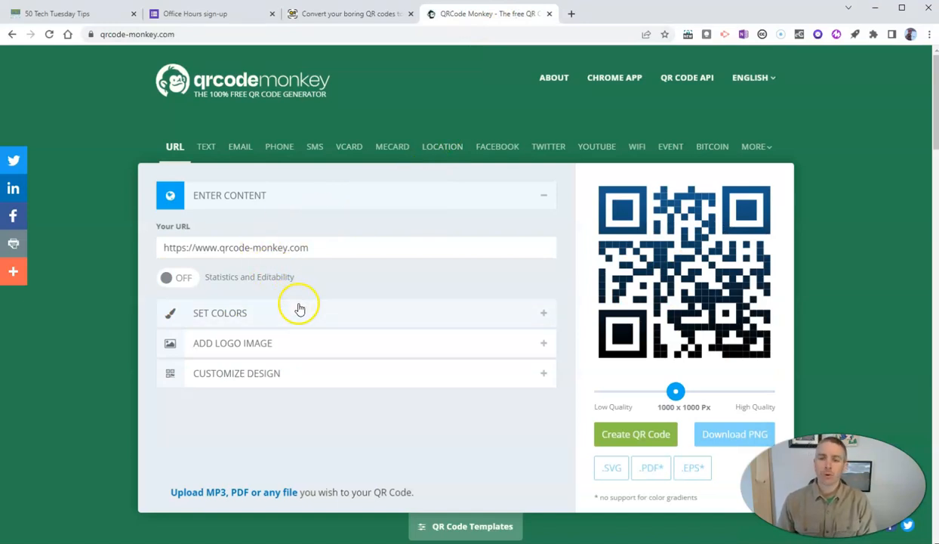
mouse_move(100, 347)
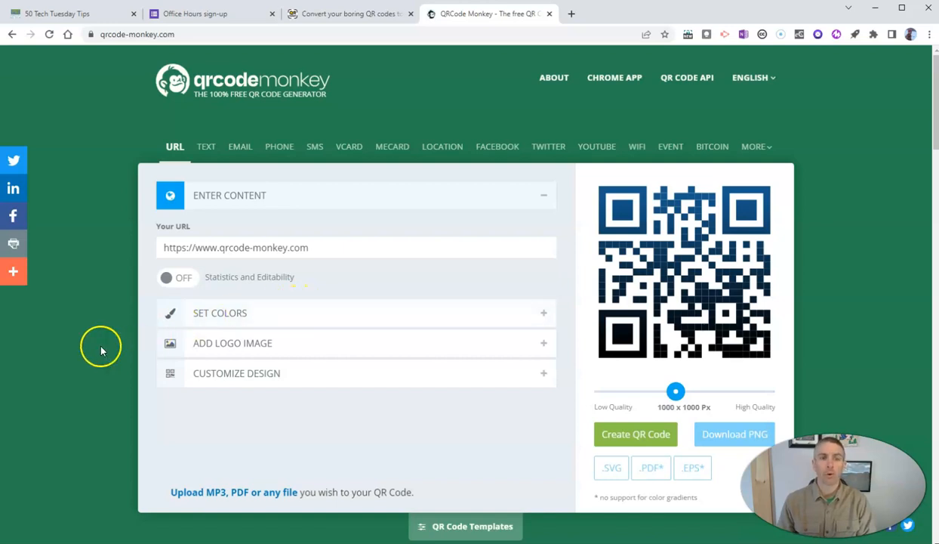
mouse_move(96, 356)
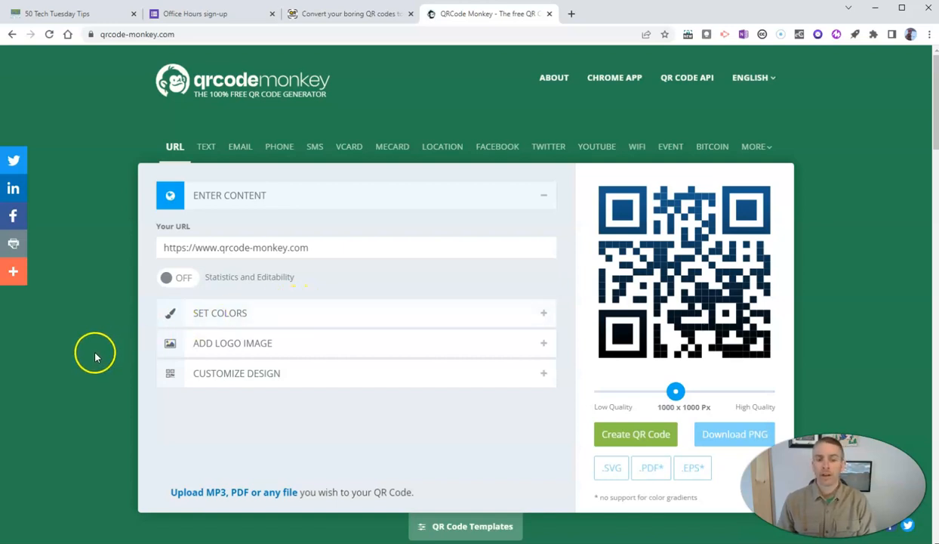
mouse_move(264, 95)
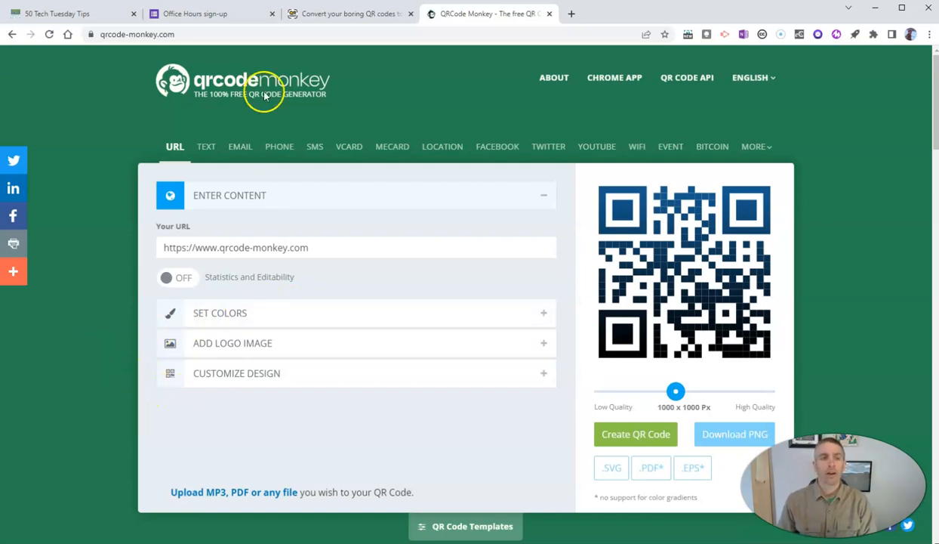
click(68, 13)
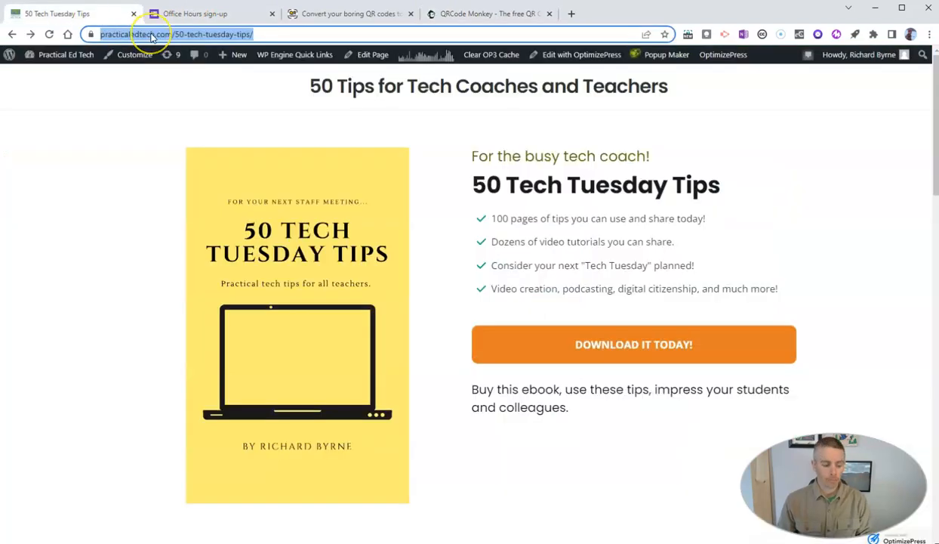
click(489, 13)
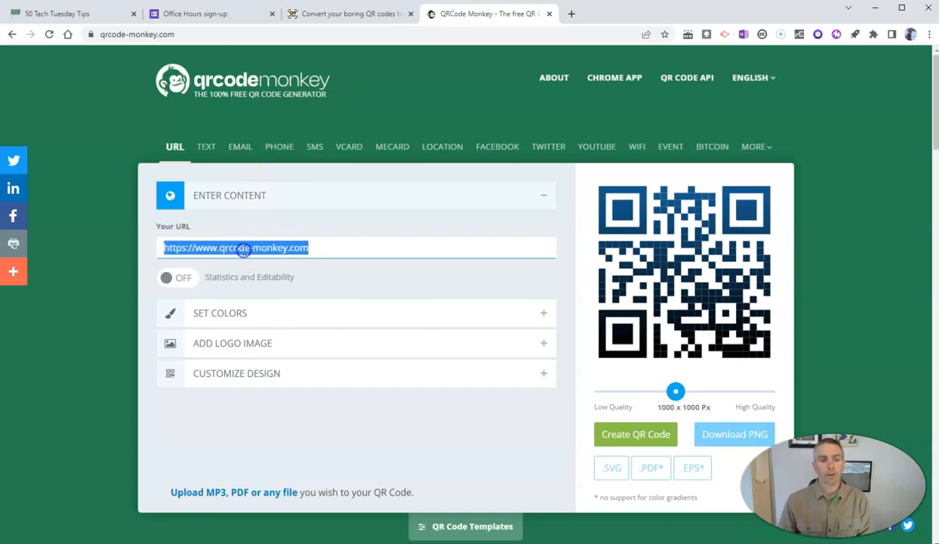
text(https://practicaledtech.com/50-tech-tuesday-tips/)
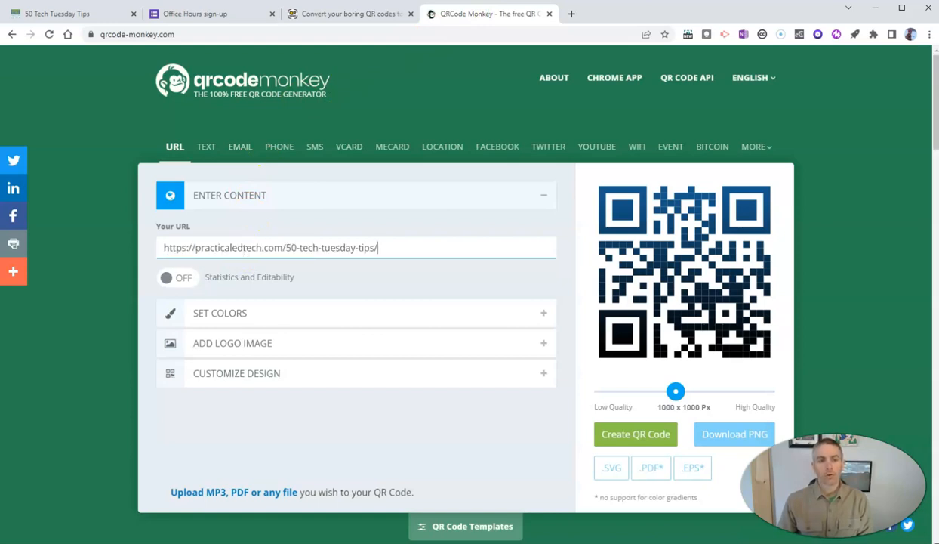
mouse_move(453, 334)
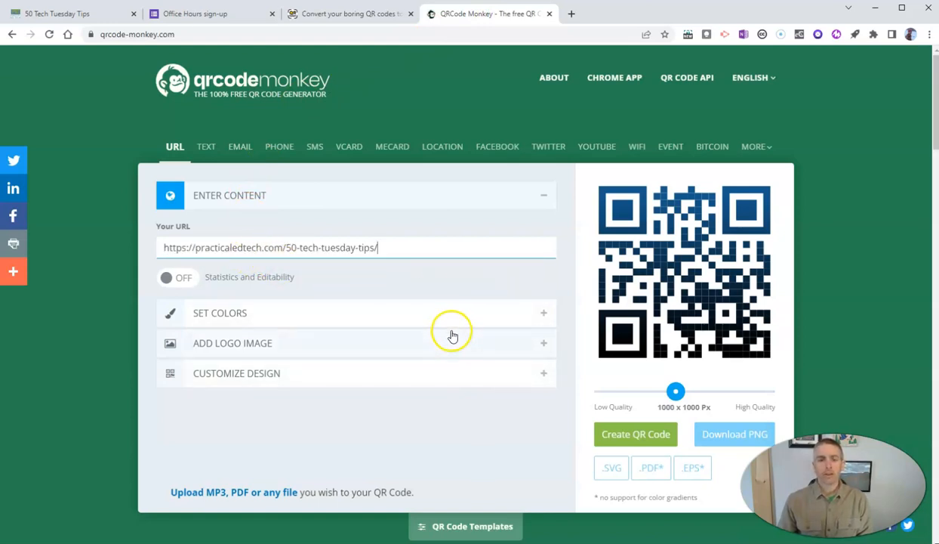
Set the foreground colour to green #28D936 and the background to near-black #040303.
click(220, 312)
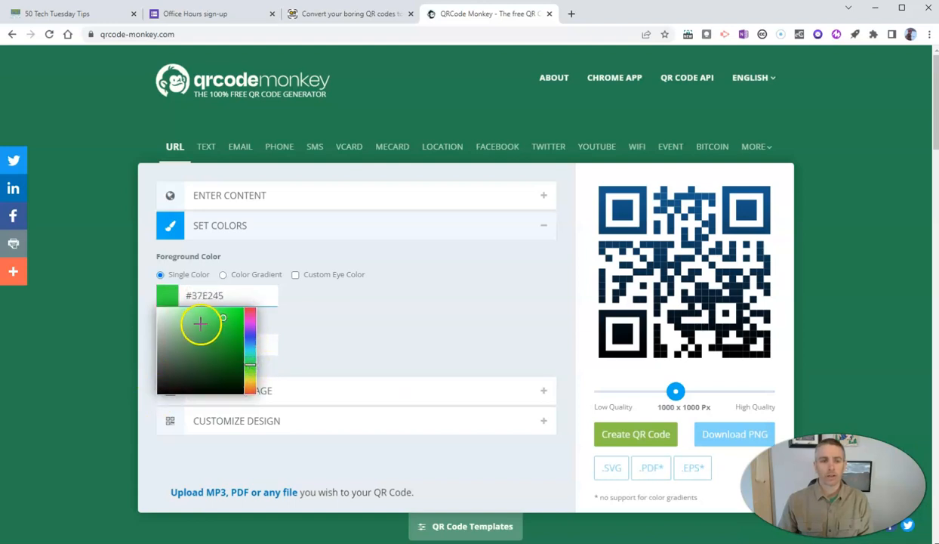
click(326, 317)
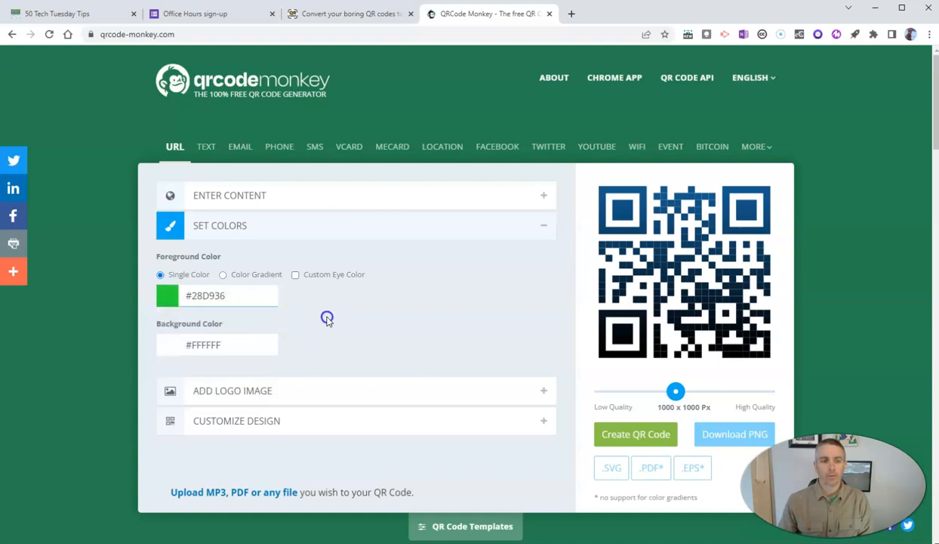
click(217, 344)
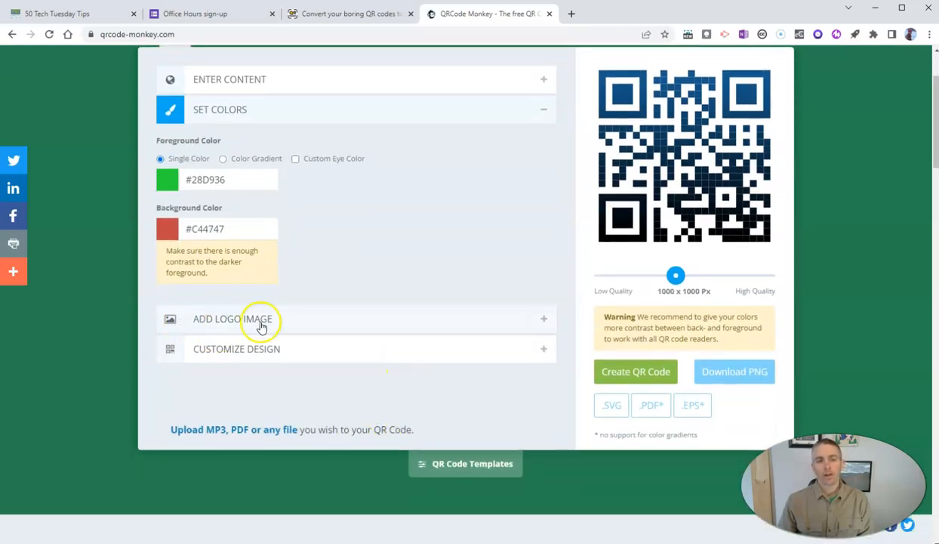
mouse_move(427, 349)
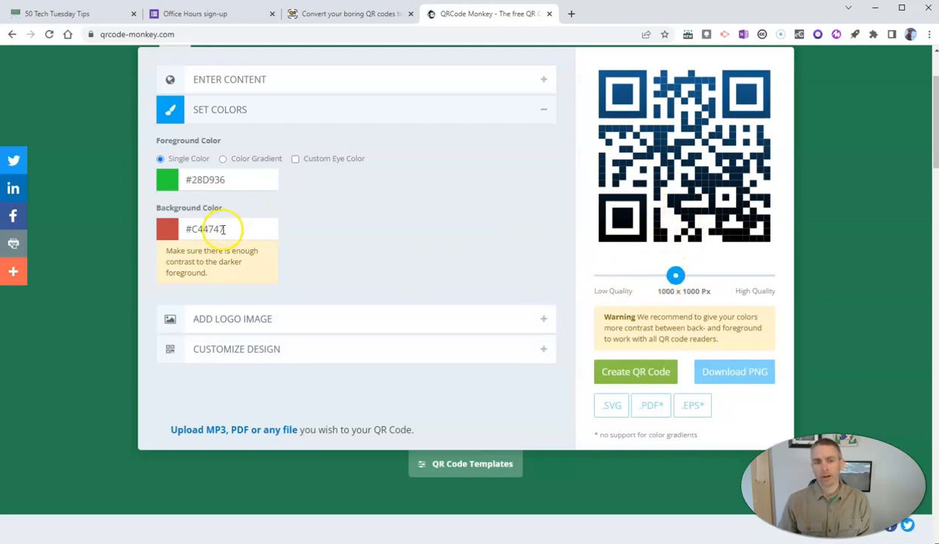
click(167, 228)
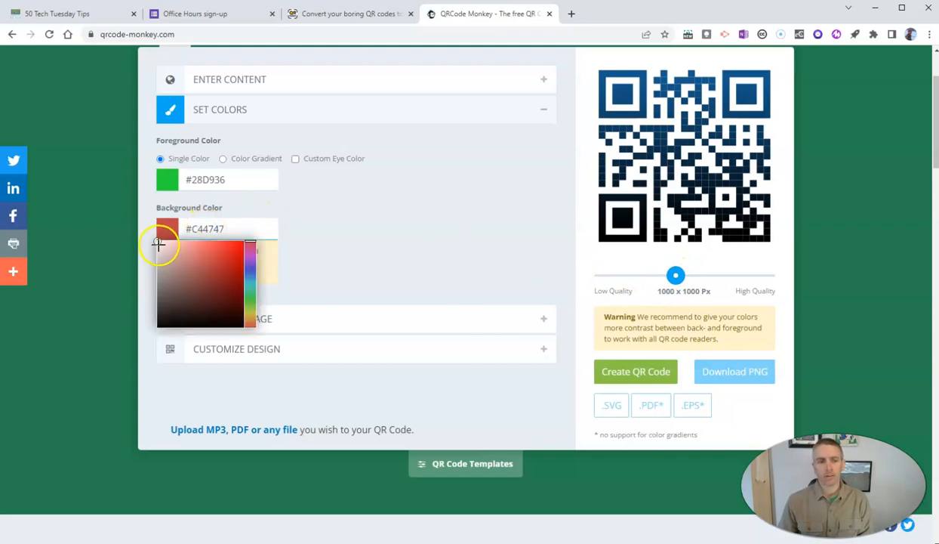
drag(159, 243, 160, 326)
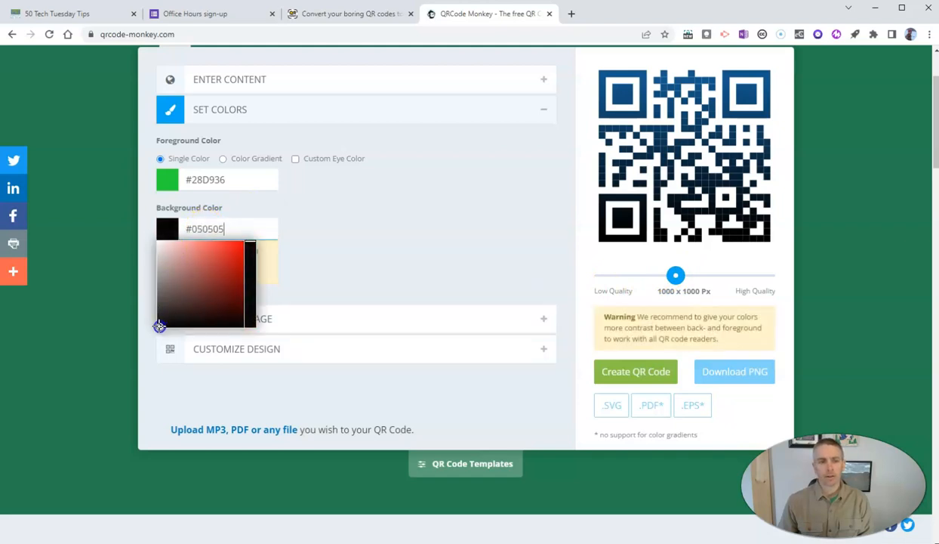
click(348, 262)
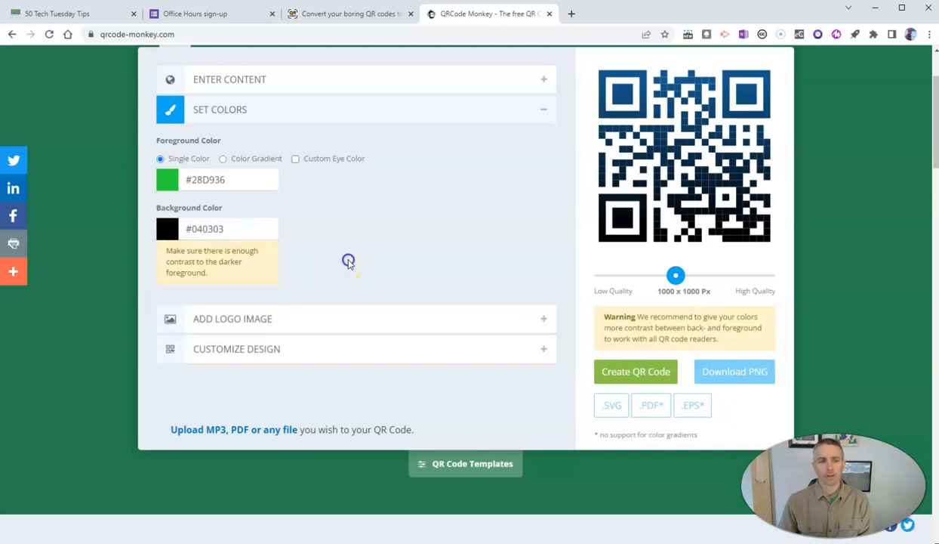
mouse_move(432, 264)
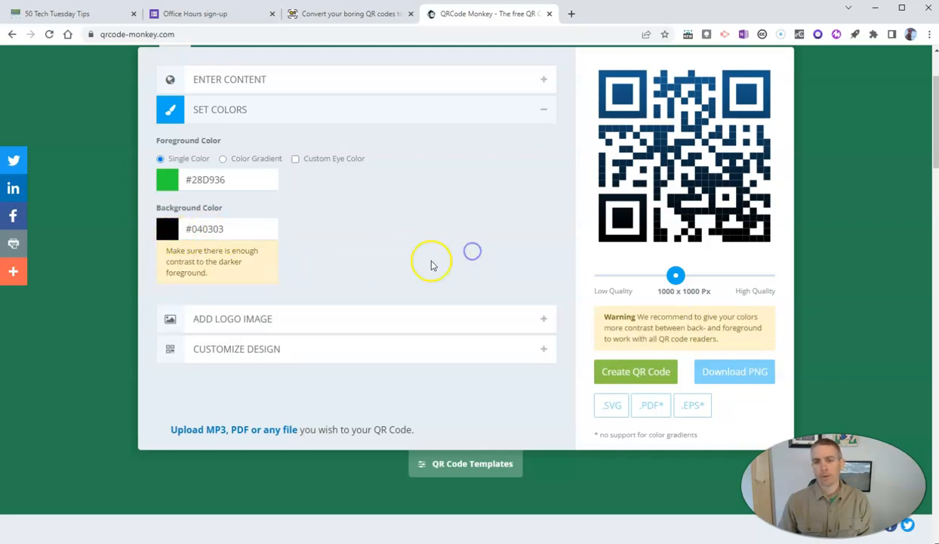
mouse_move(522, 323)
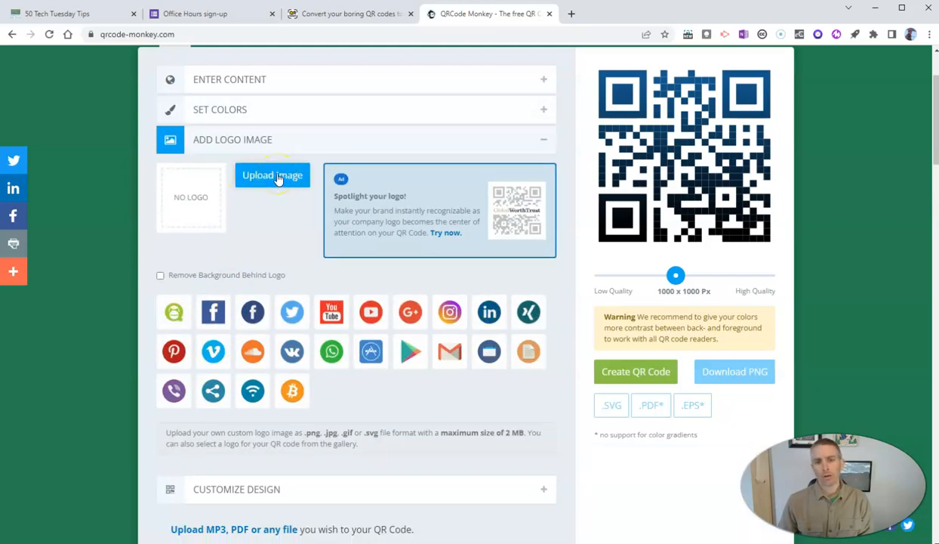
mouse_move(542, 143)
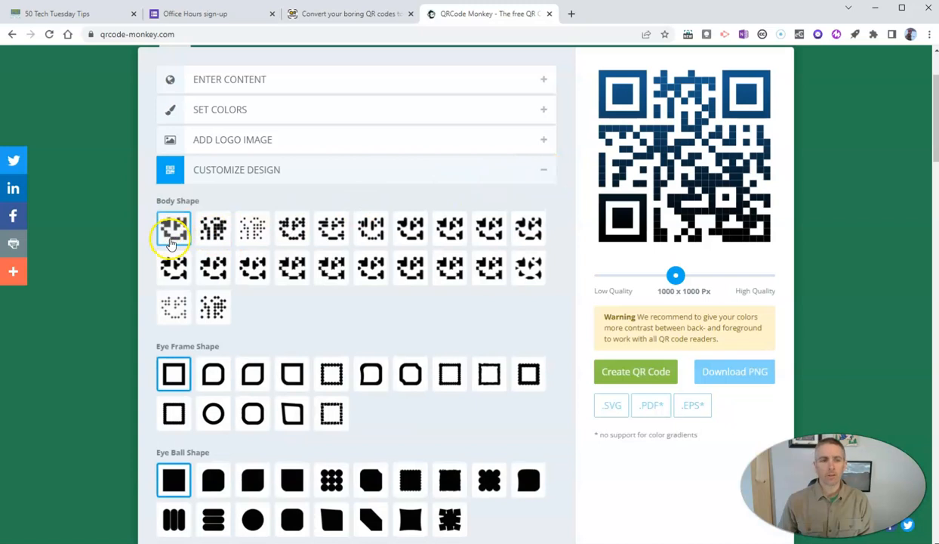
scroll(down, 3)
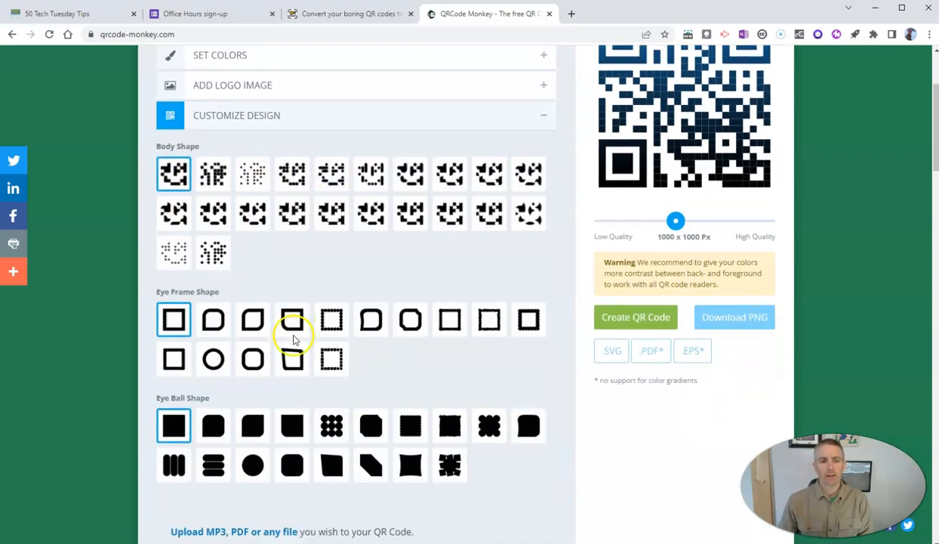
click(252, 316)
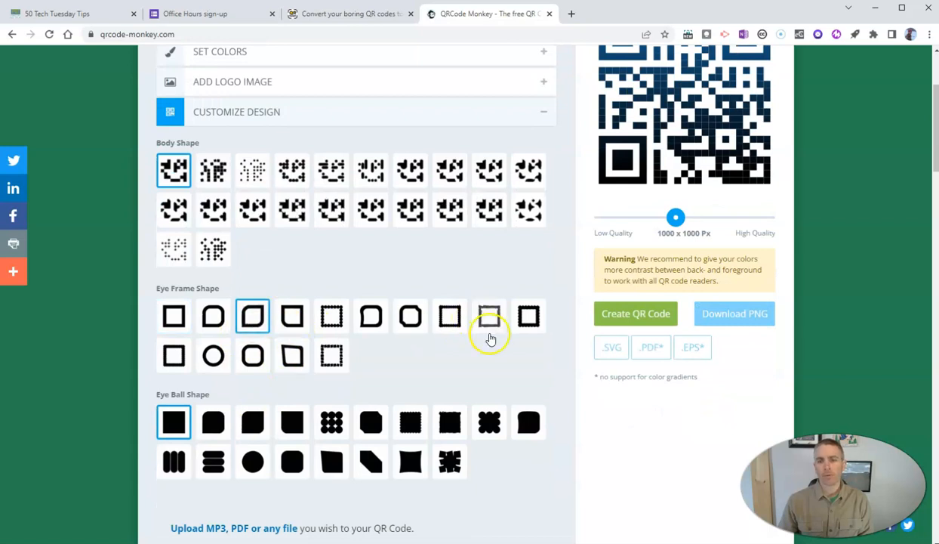
scroll(up, 3)
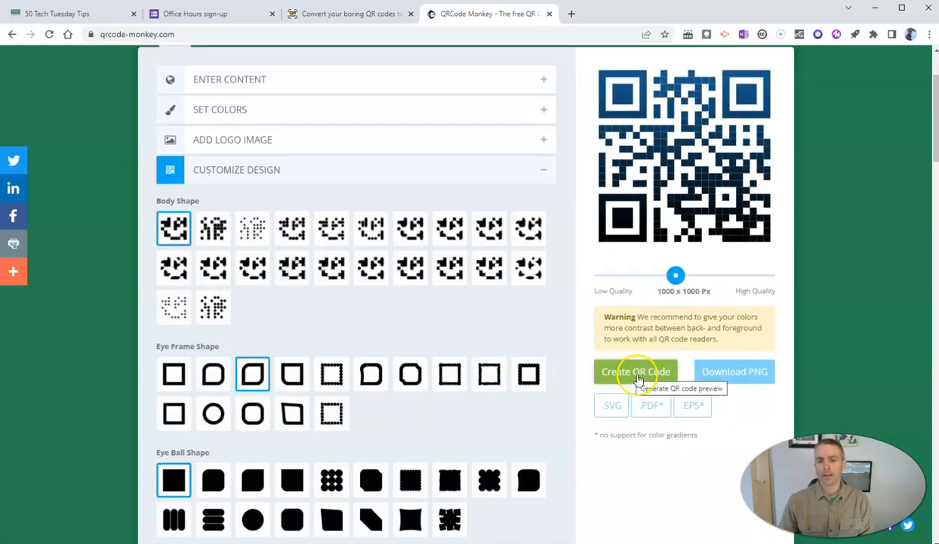
Generate the green-on-black rounded-eye code and leave its size at 525 × 525 px.
click(636, 371)
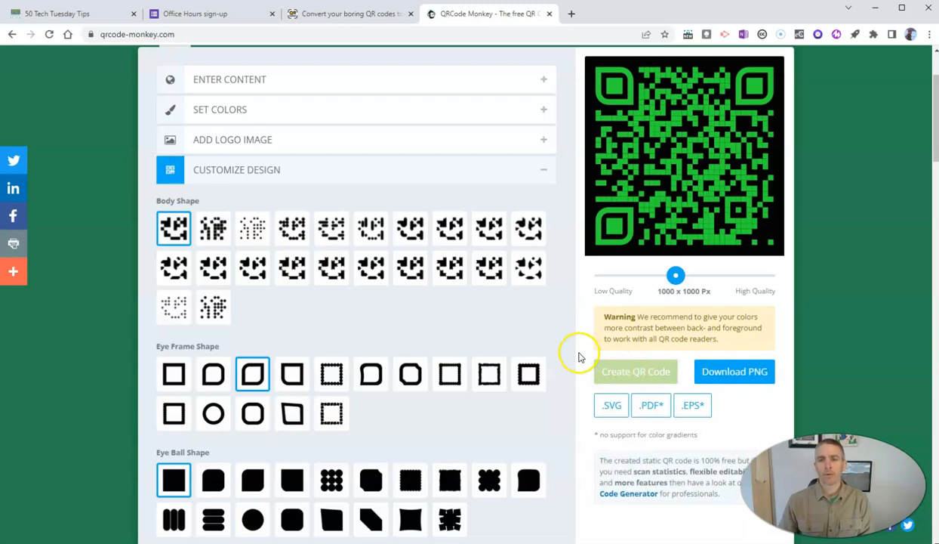
mouse_move(695, 200)
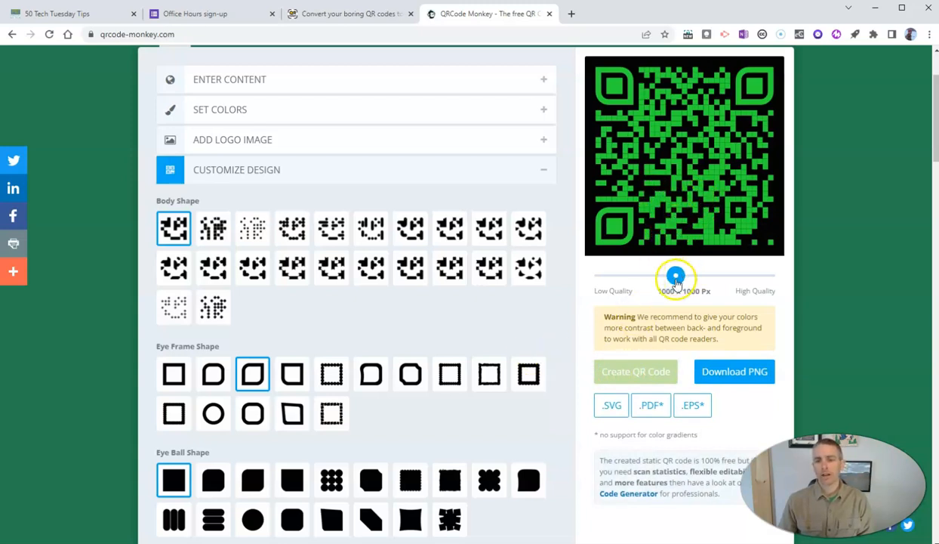
drag(675, 276, 632, 277)
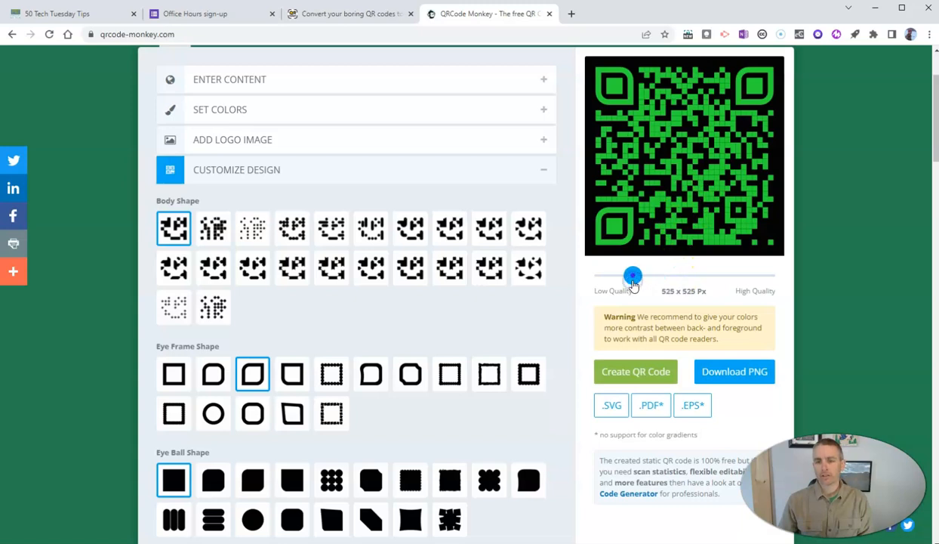
drag(633, 275, 733, 276)
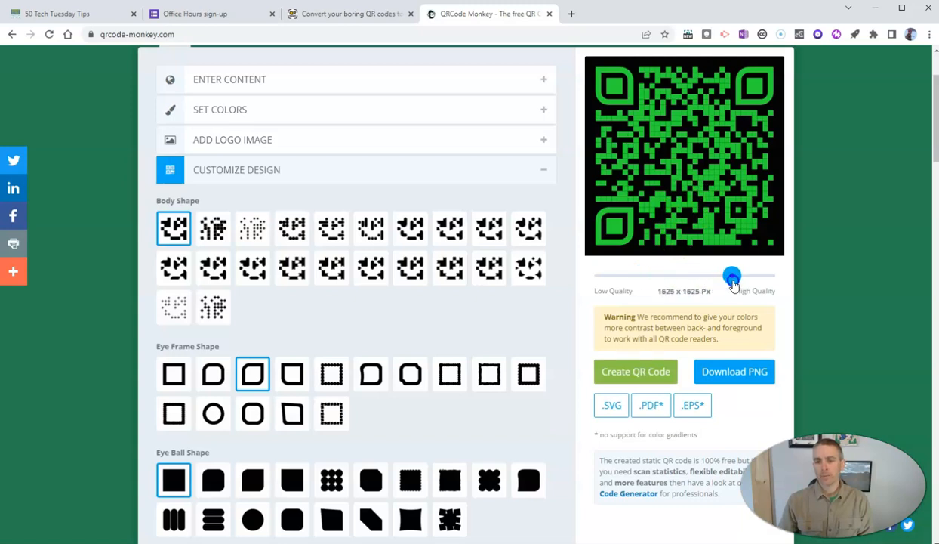
drag(732, 276, 633, 276)
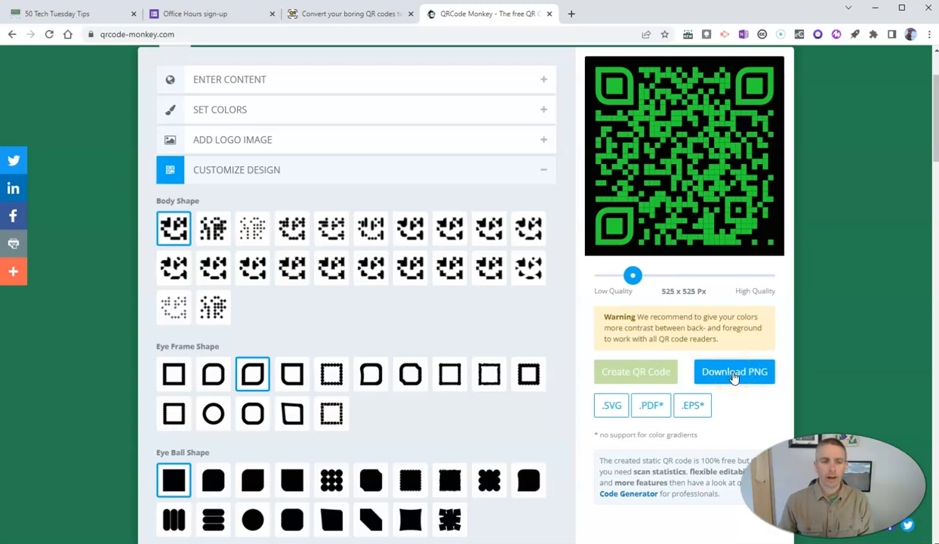
mouse_move(268, 86)
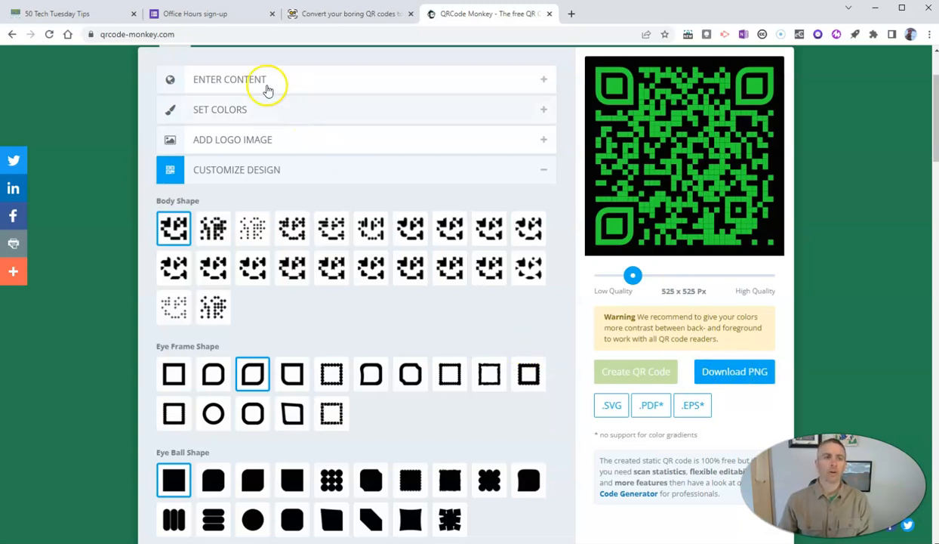
scroll(up, 3)
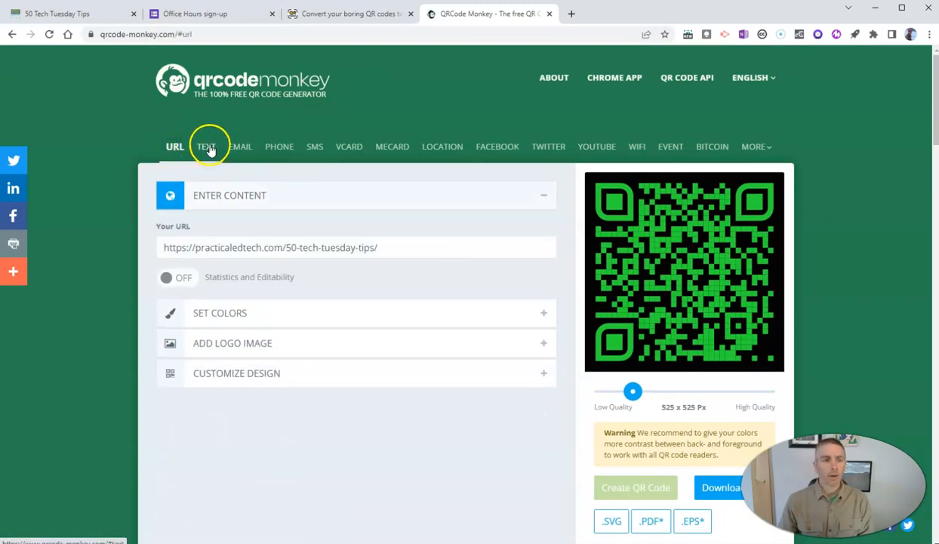
Generate a TEXT code reading 'This is a sample piece of text.'.
click(205, 146)
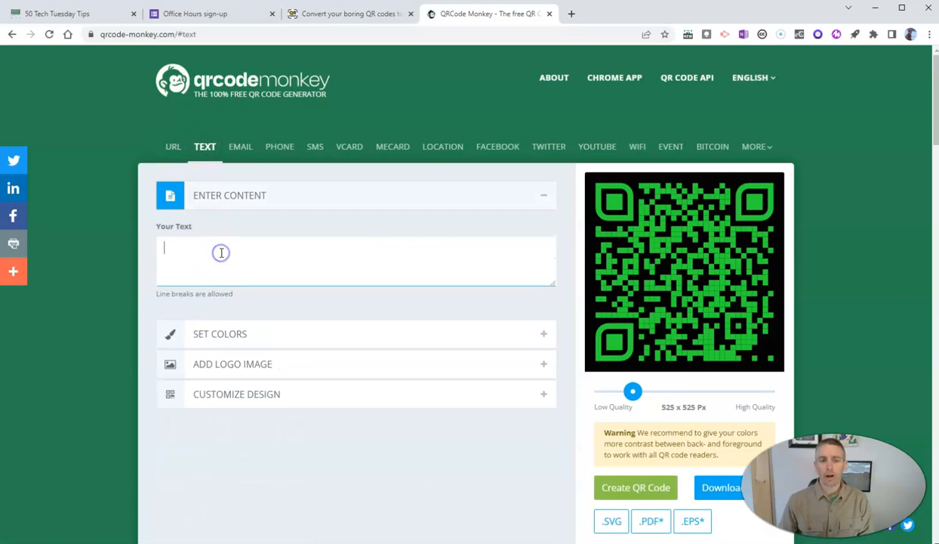
text(T)
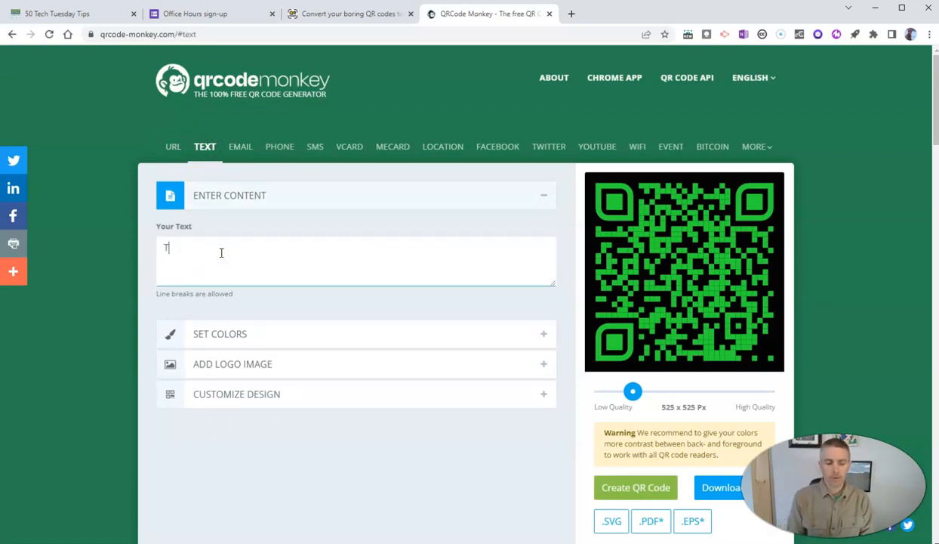
text(his is)
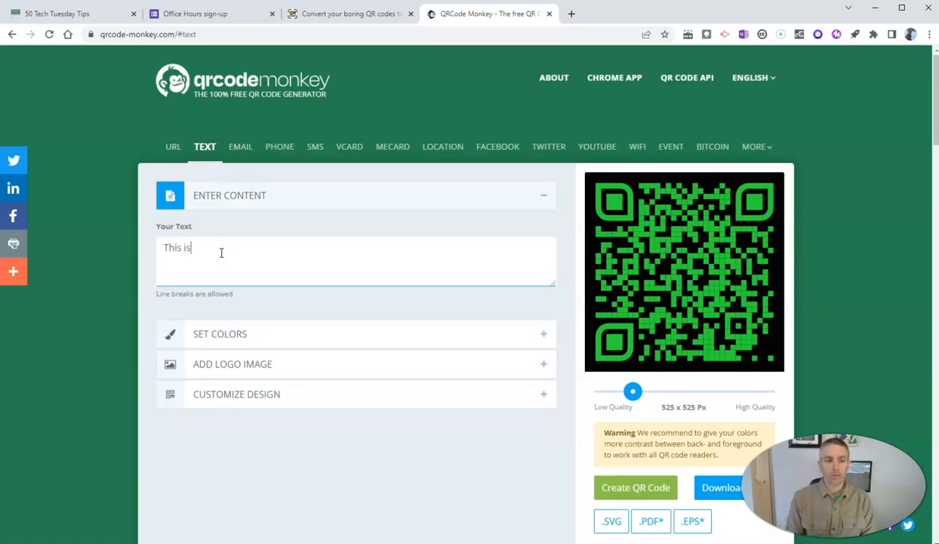
text(a sma)
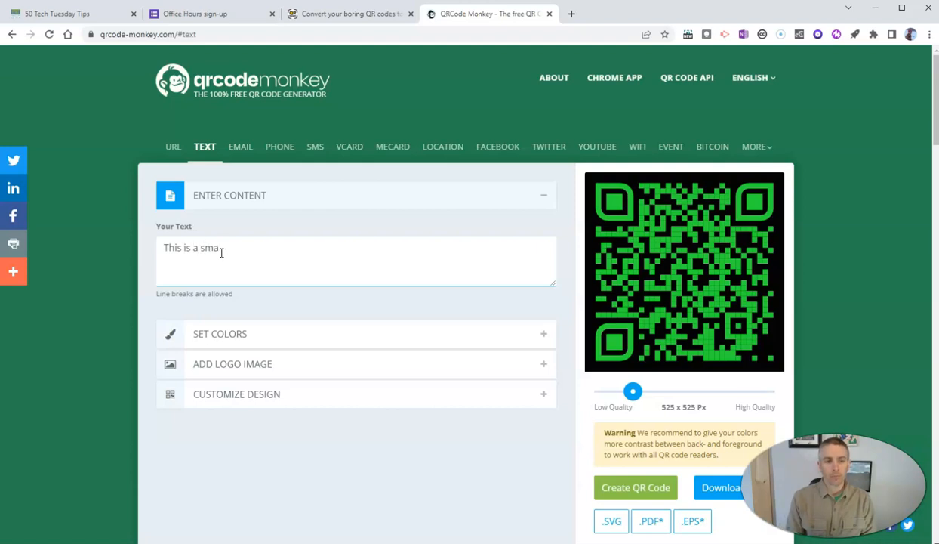
text(mple piec)
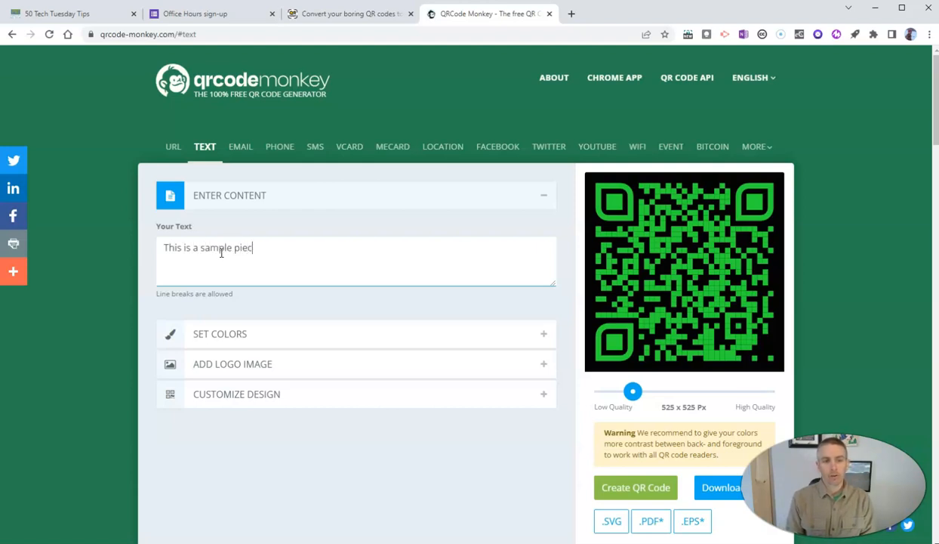
text(e of text.)
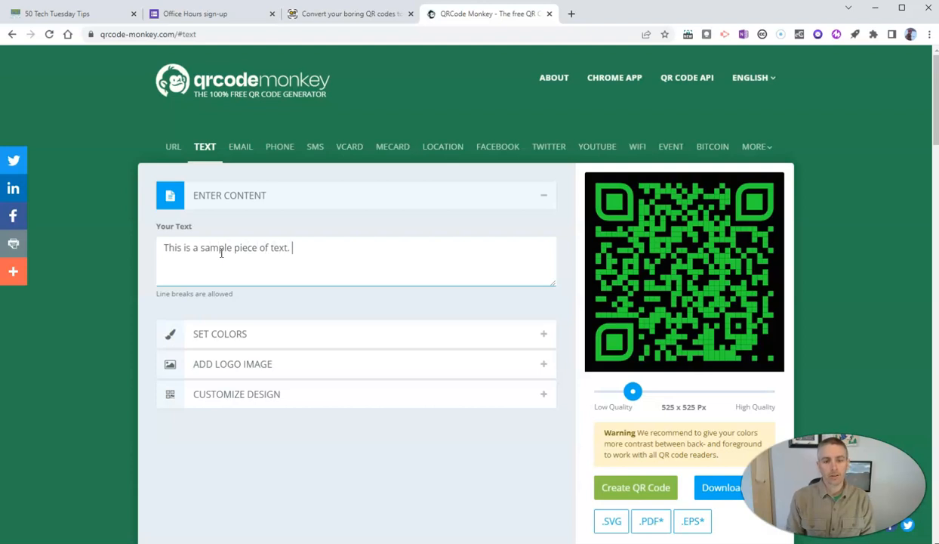
click(635, 487)
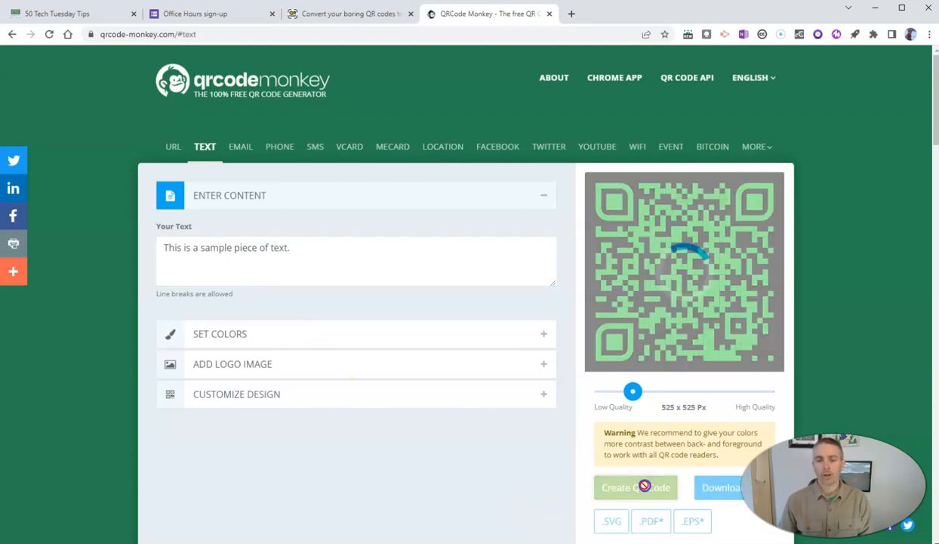
click(542, 333)
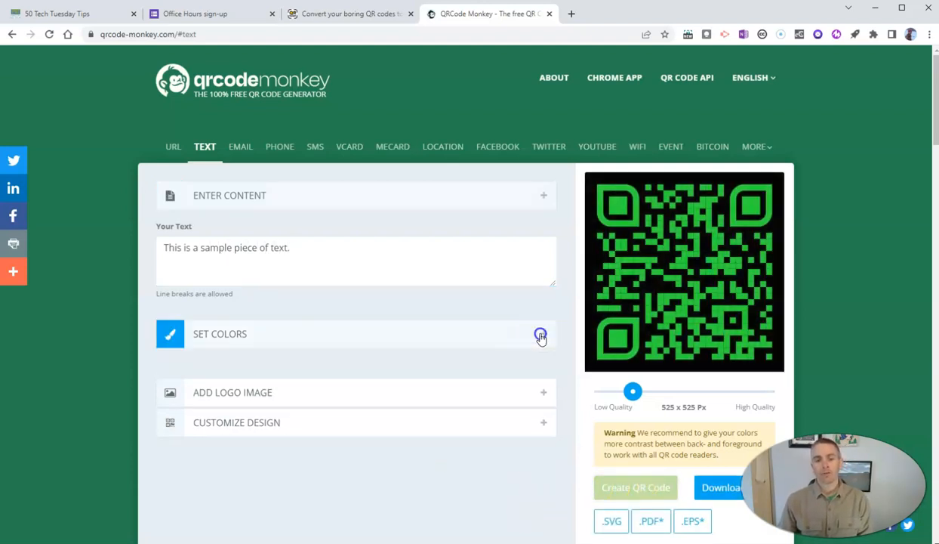
Change the text code's foreground to blue #1E53D9 and regenerate it on black.
click(540, 334)
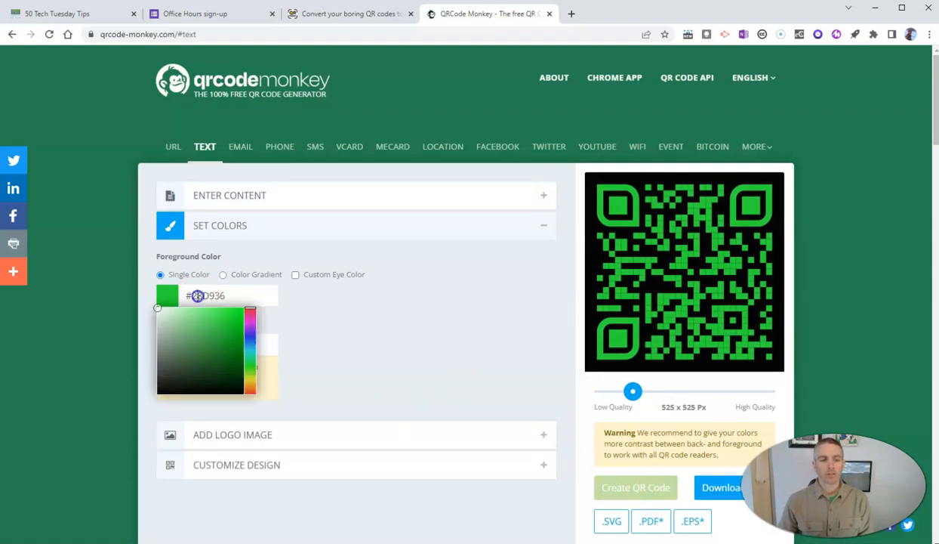
click(235, 339)
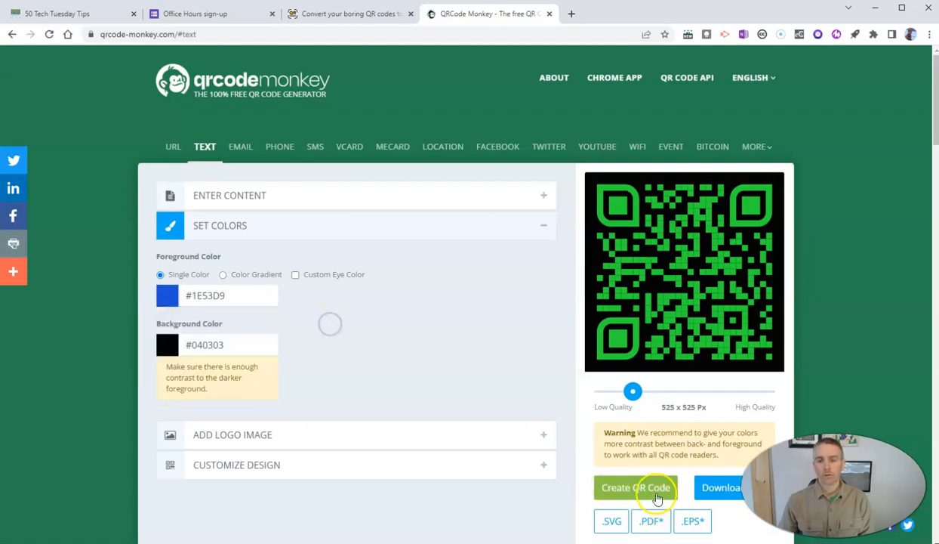
click(636, 486)
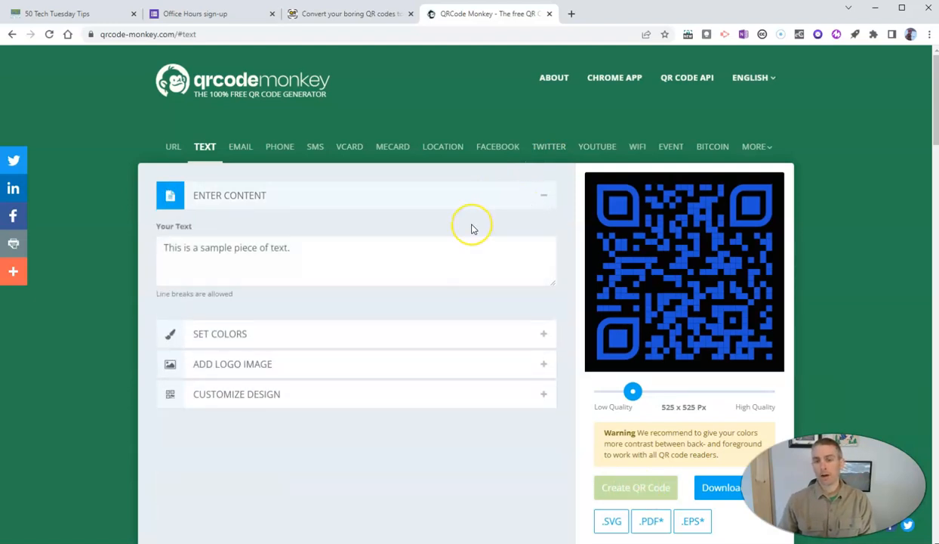
mouse_move(219, 257)
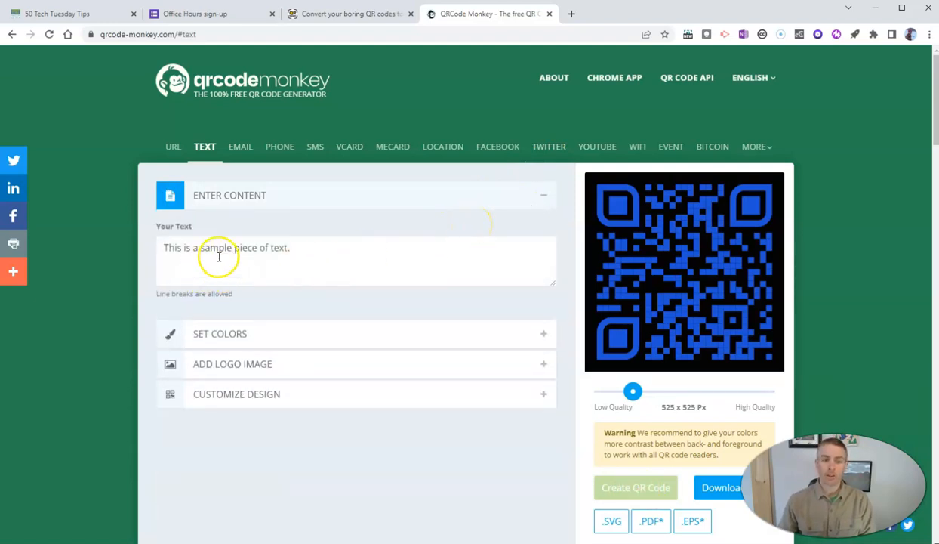
mouse_move(348, 147)
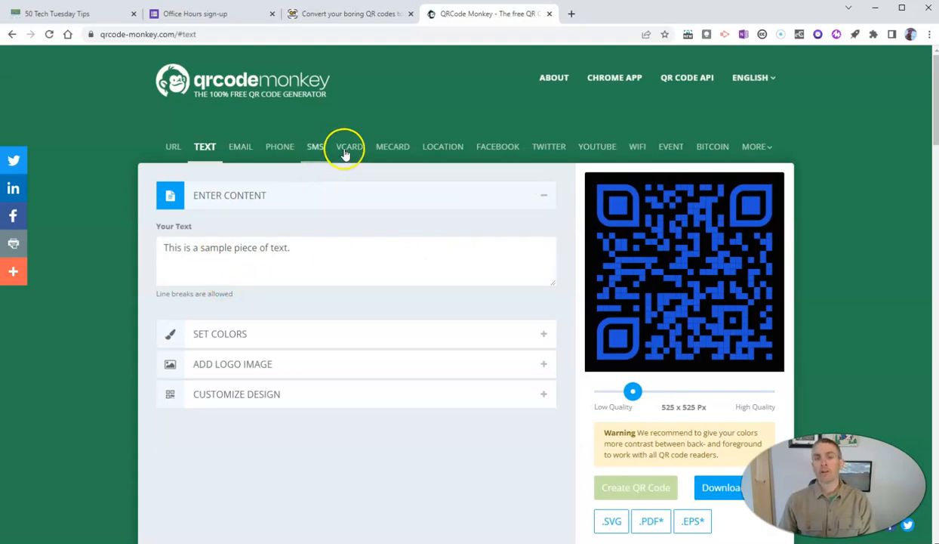
mouse_move(418, 147)
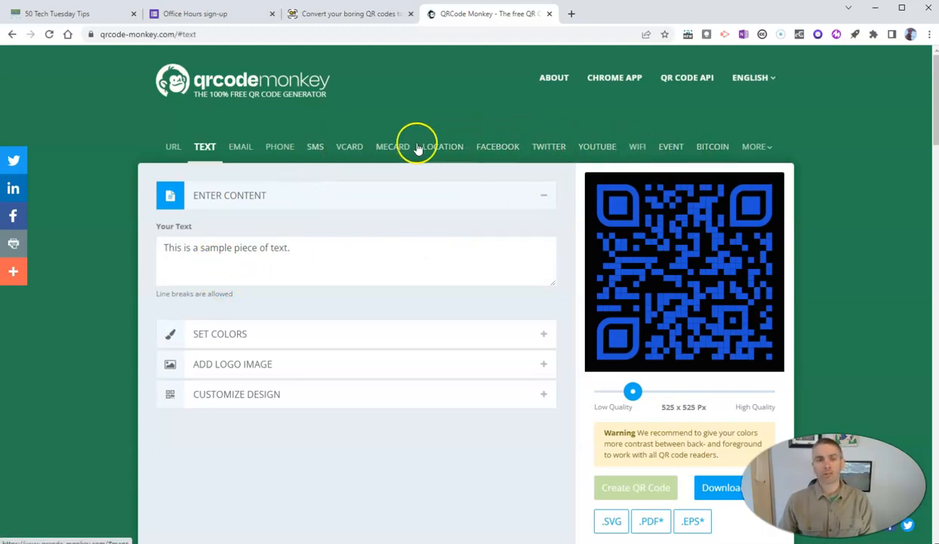
View QR Code Monkey's empty Wi-Fi form, then return to the Tech Tuesday Tips page.
click(636, 147)
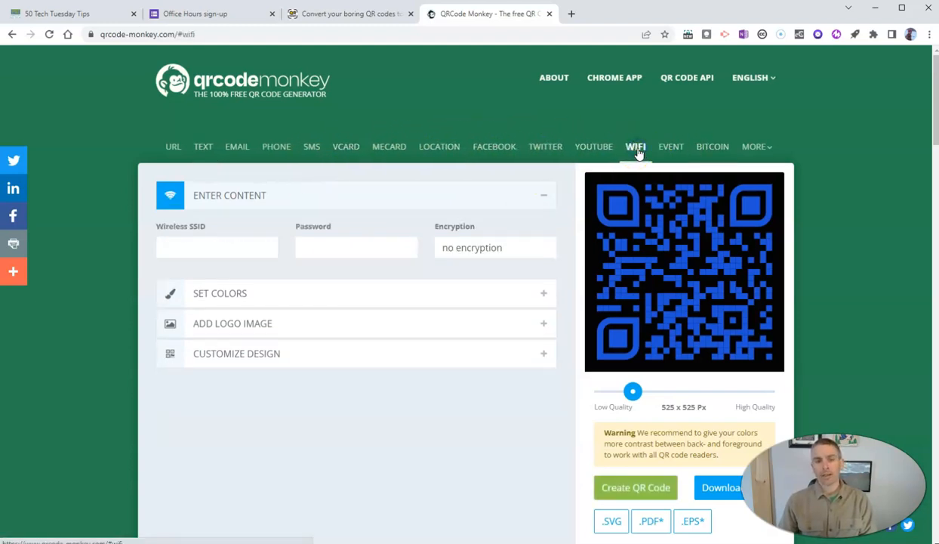
mouse_move(235, 269)
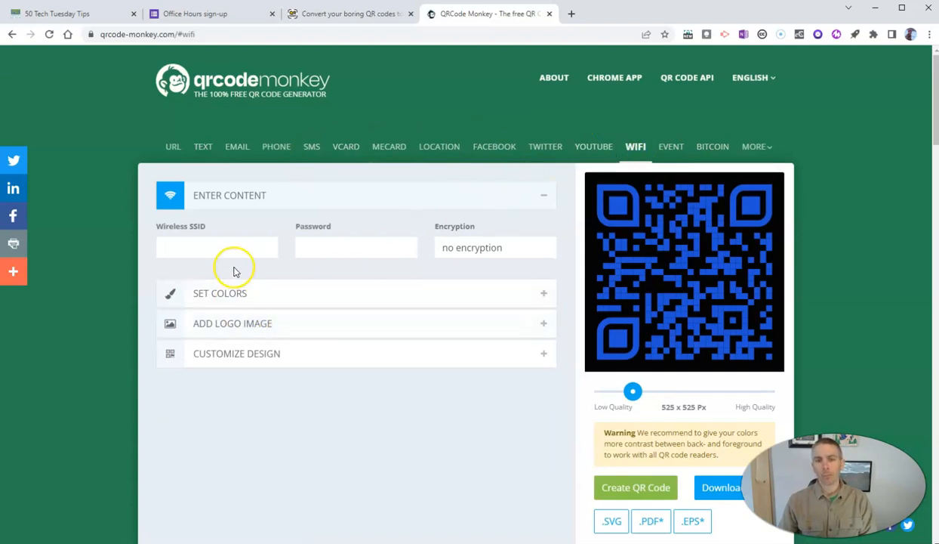
mouse_move(252, 265)
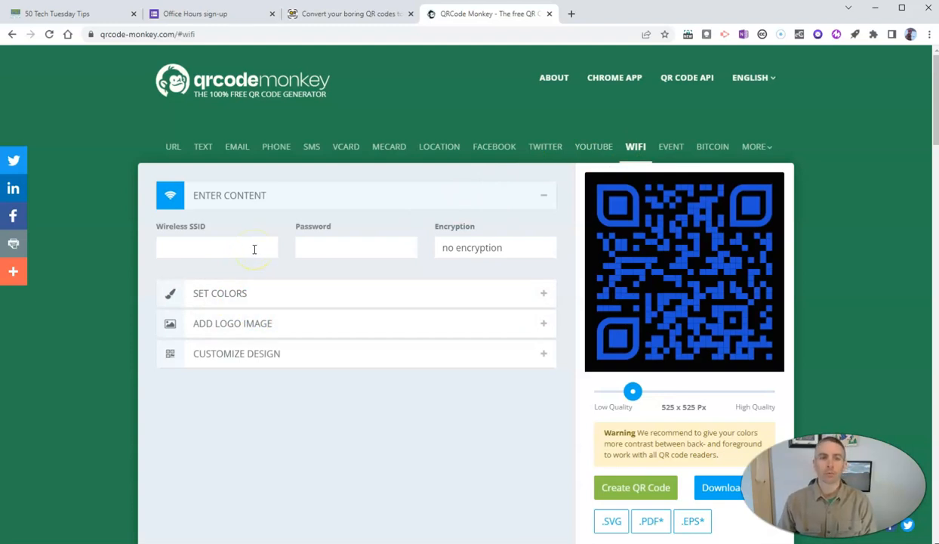
click(68, 13)
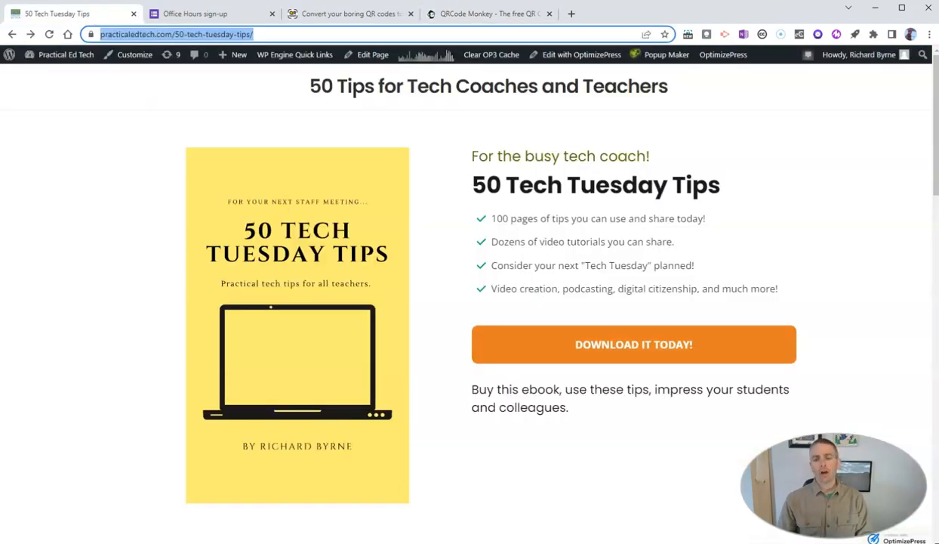